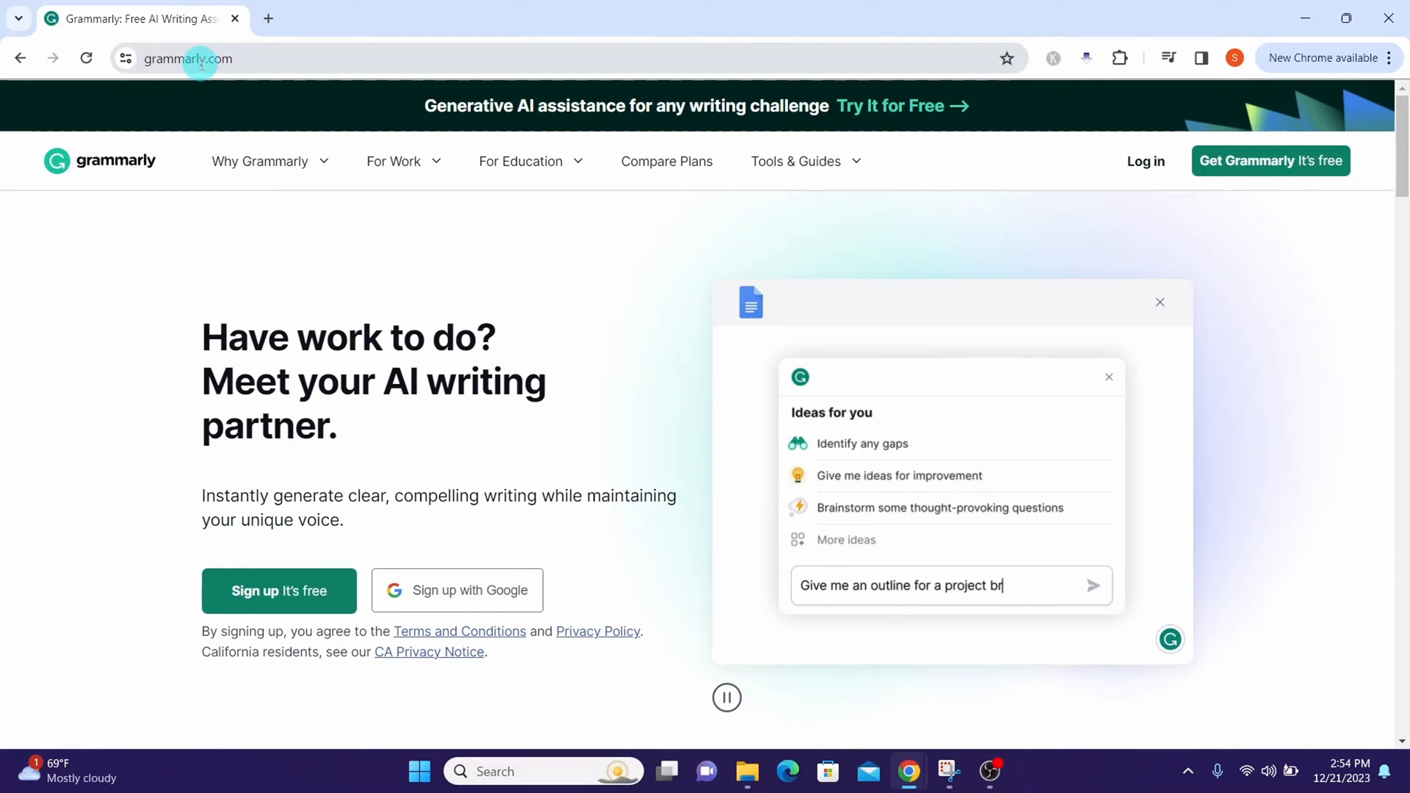
Step: Start Get Grammarly for free, then sign in as an existing user with the saved Google account
left_click(1093, 585)
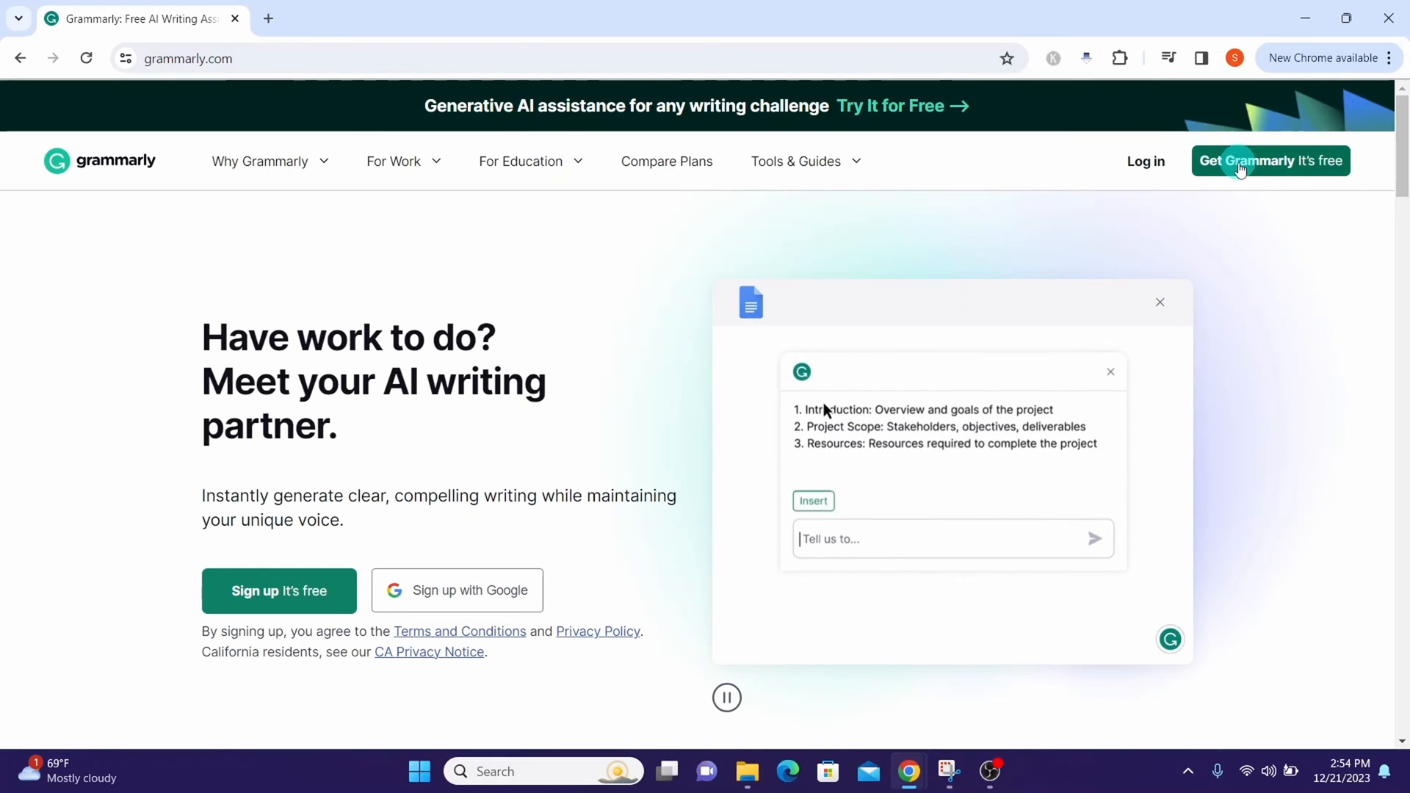
left_click(1244, 160)
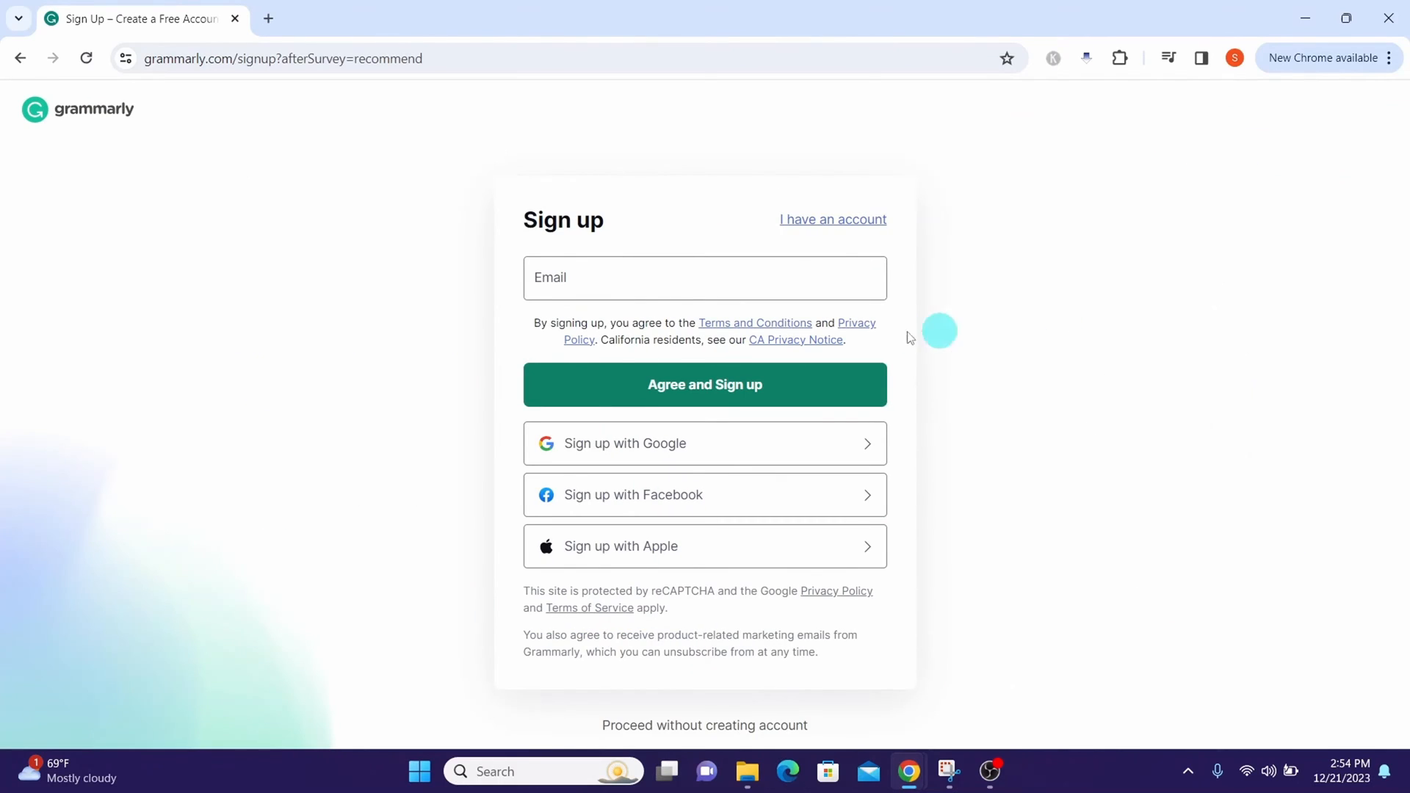
mouse_move(666, 238)
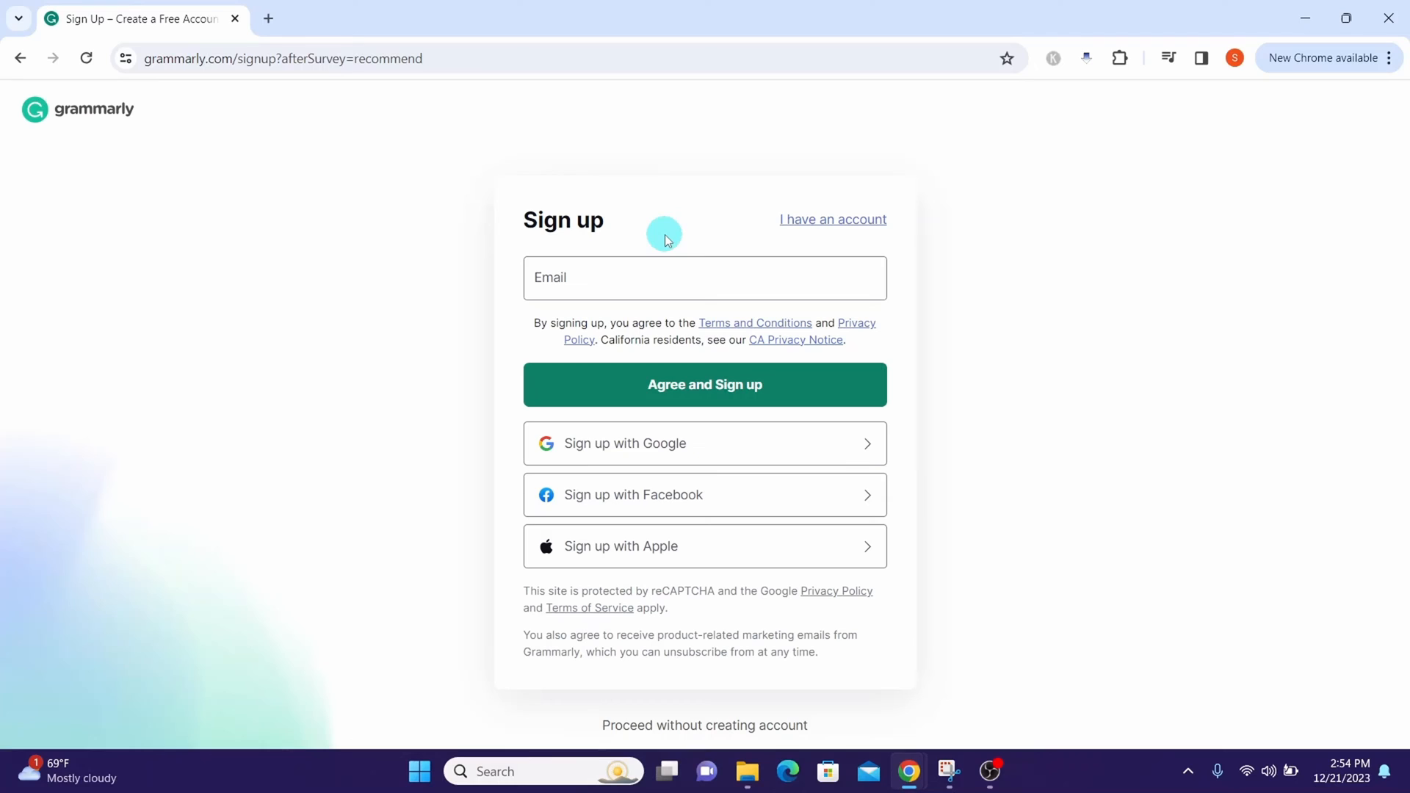
left_click(589, 278)
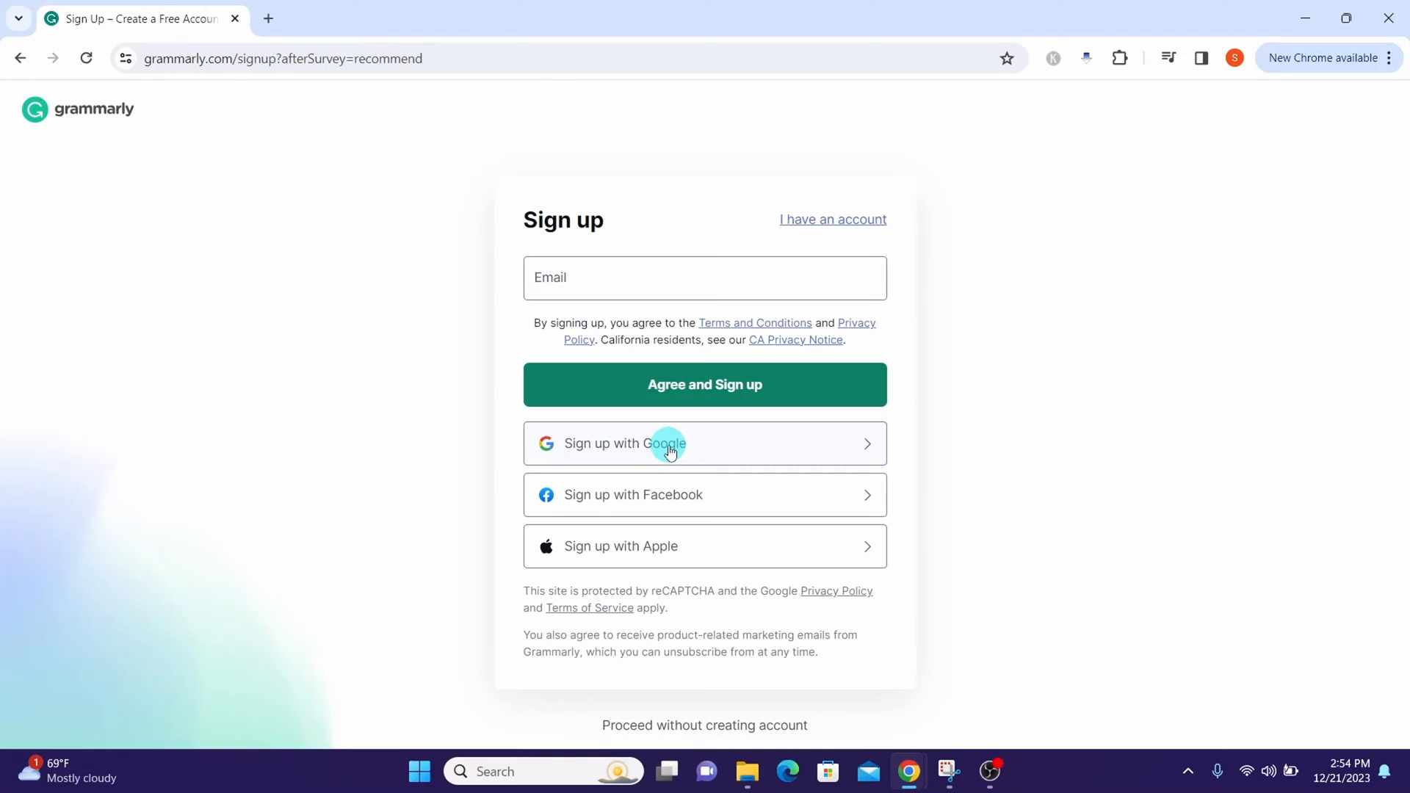
mouse_move(959, 265)
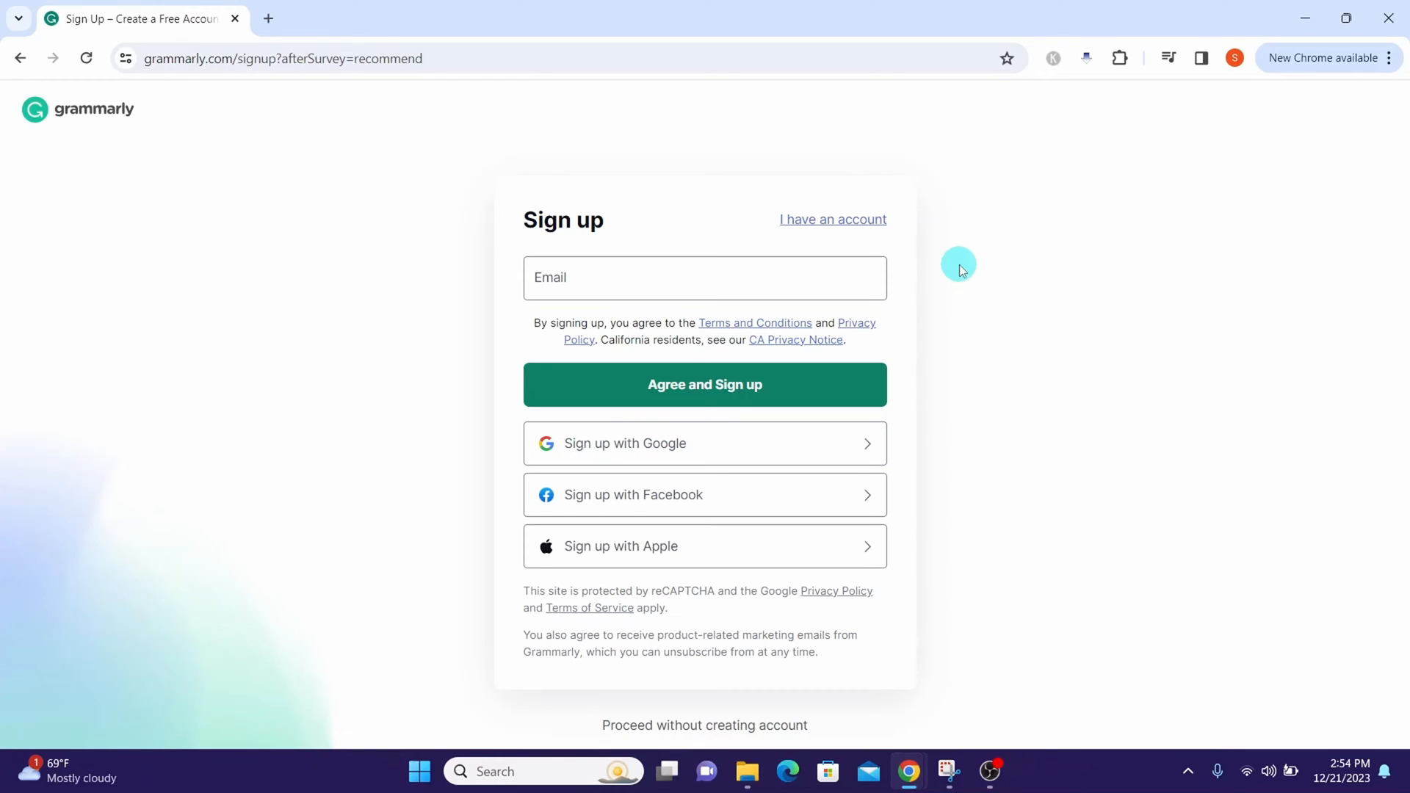
mouse_move(817, 224)
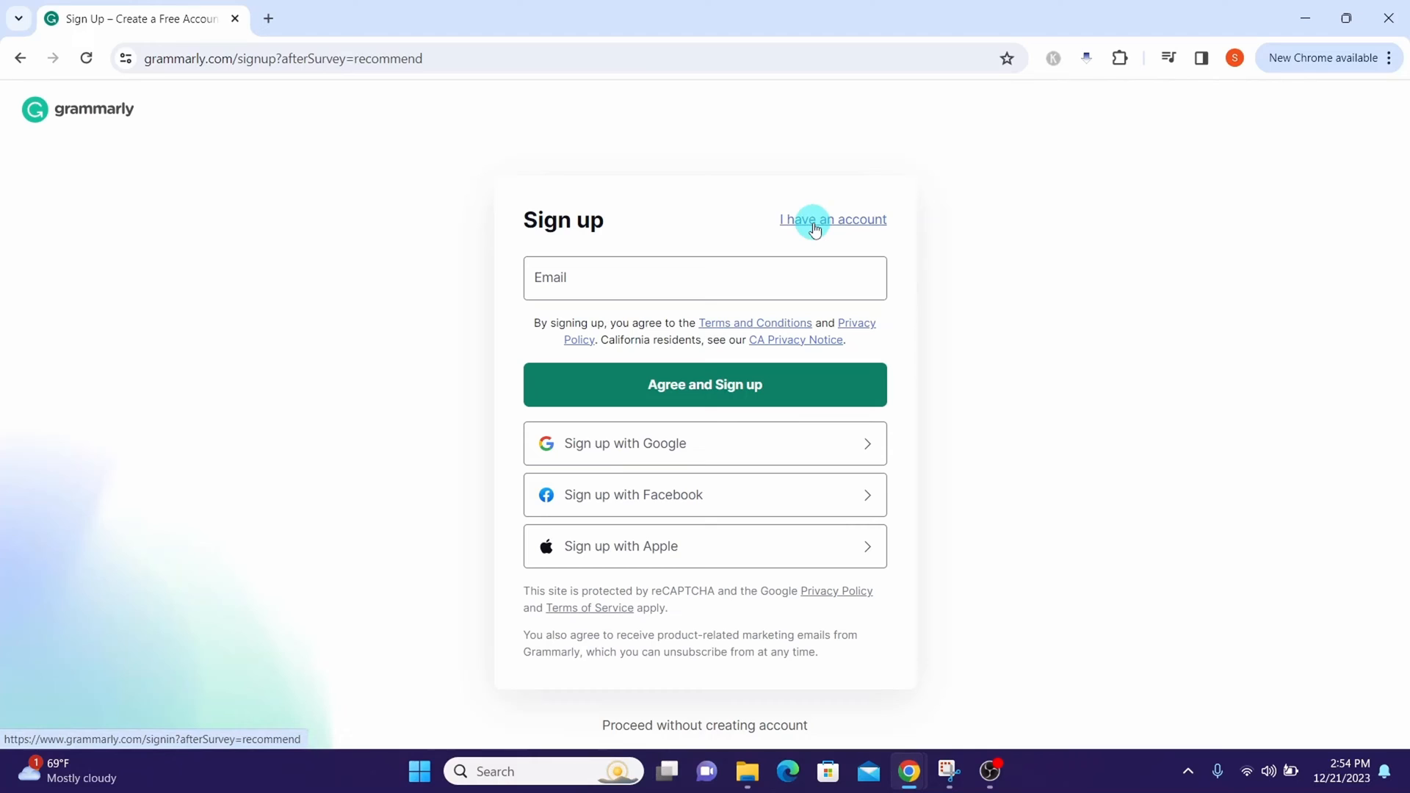
left_click(832, 219)
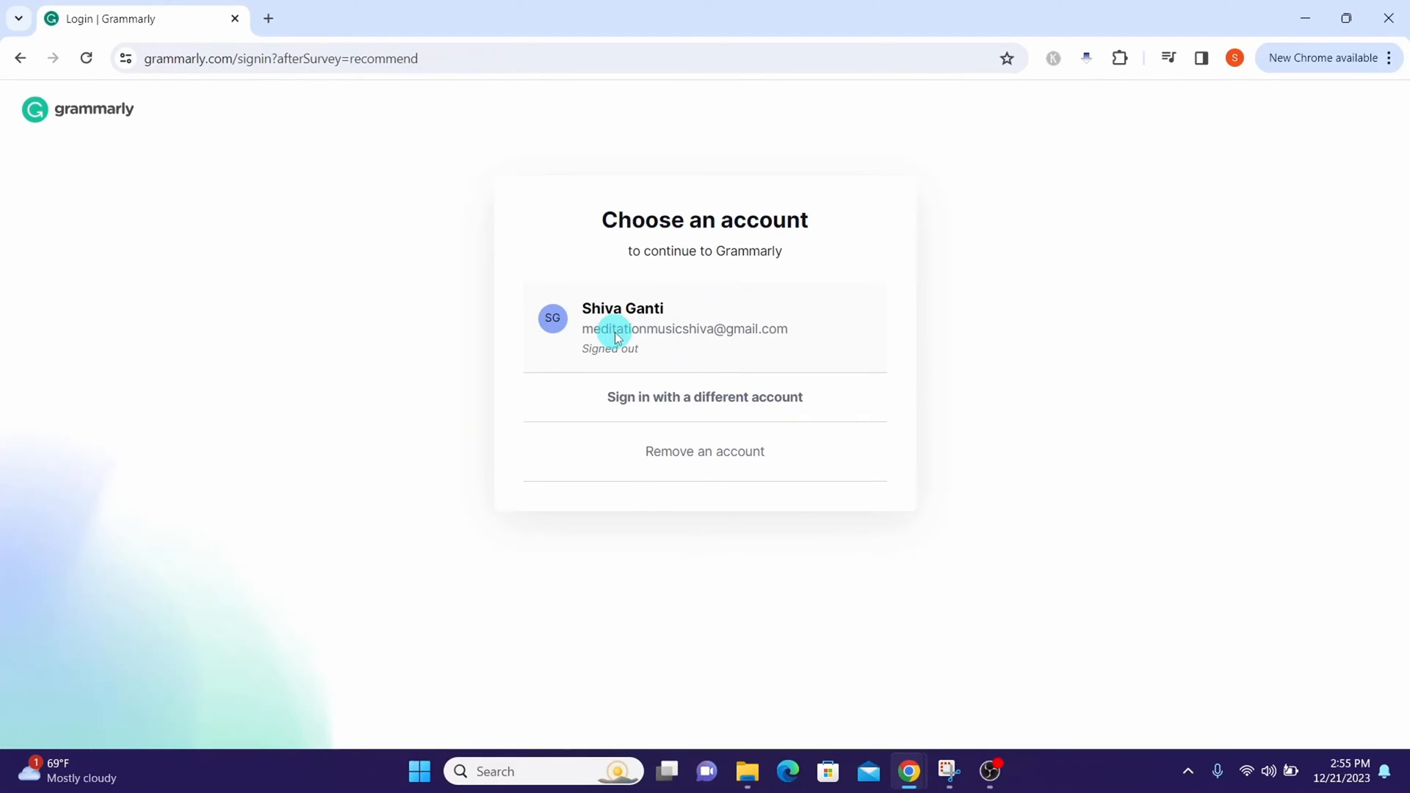
left_click(616, 333)
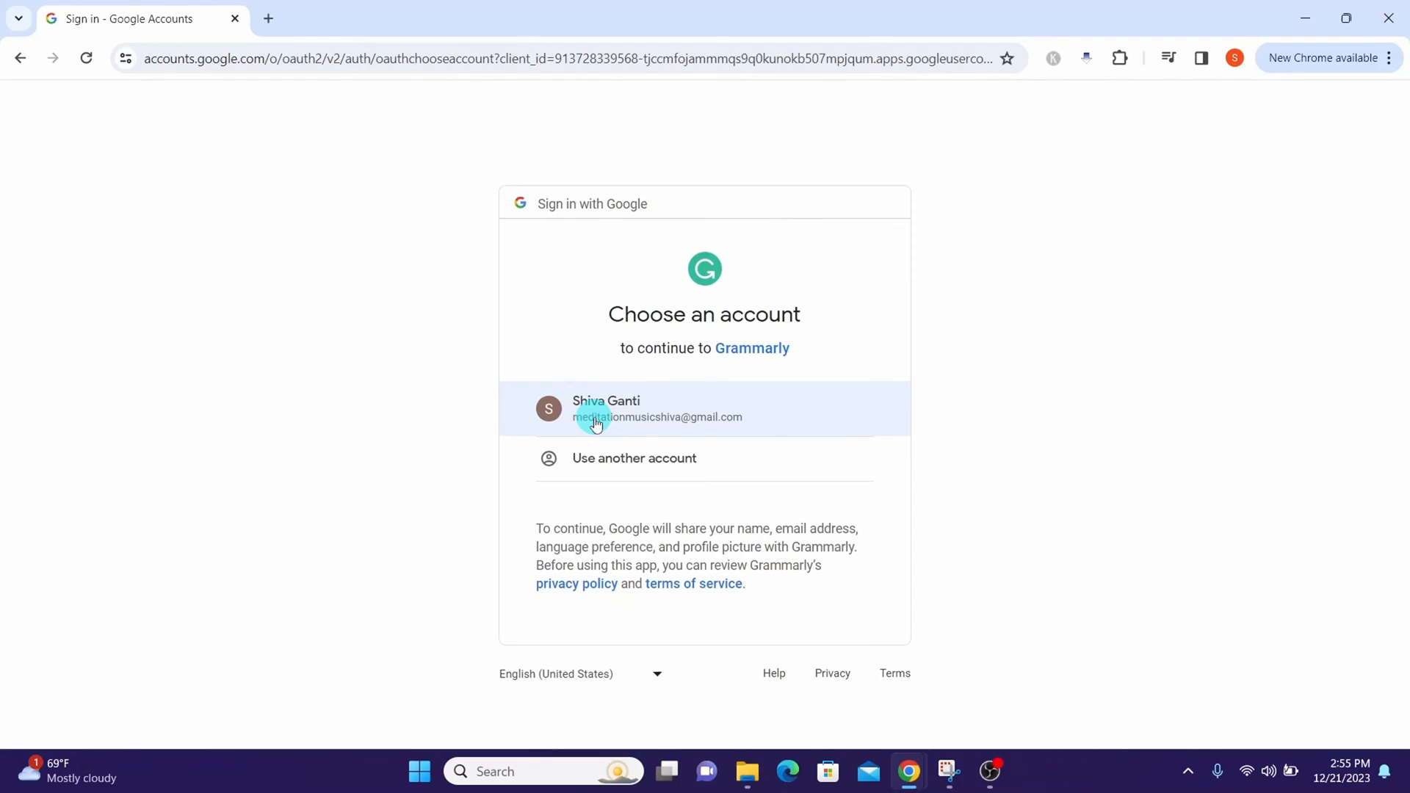
left_click(606, 408)
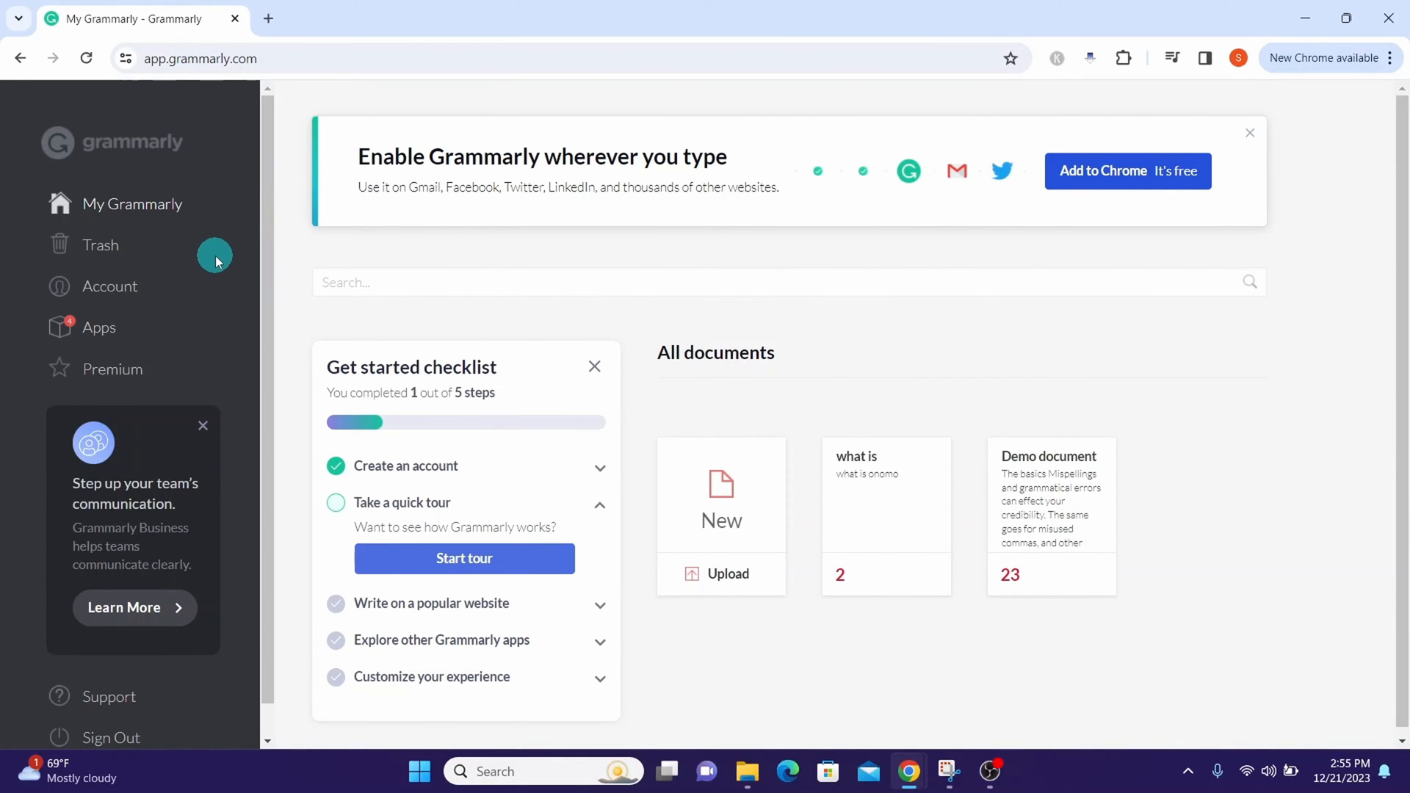
mouse_move(98, 332)
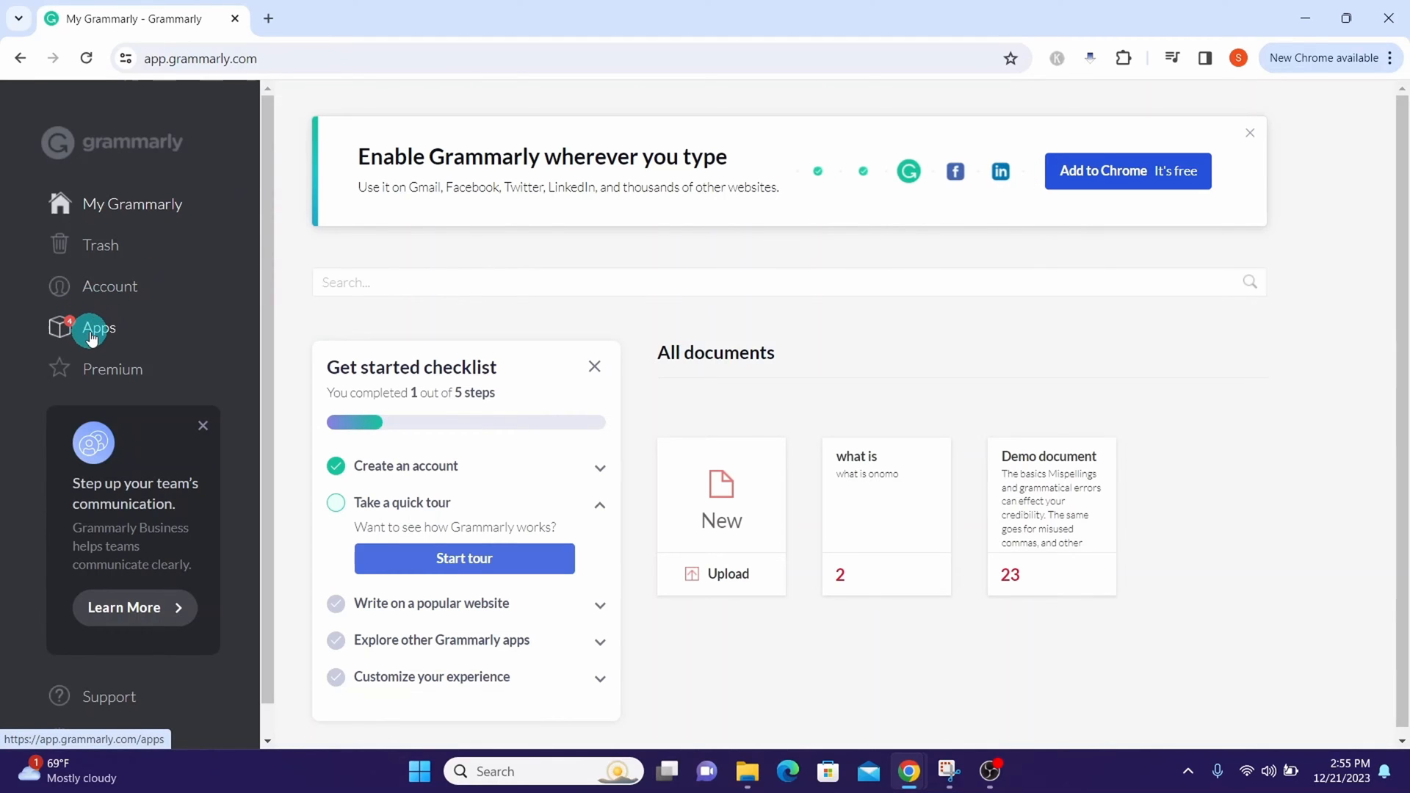
Step: Download the Grammarly for Windows installer from the Apps page and check Chrome's downloads list
left_click(99, 327)
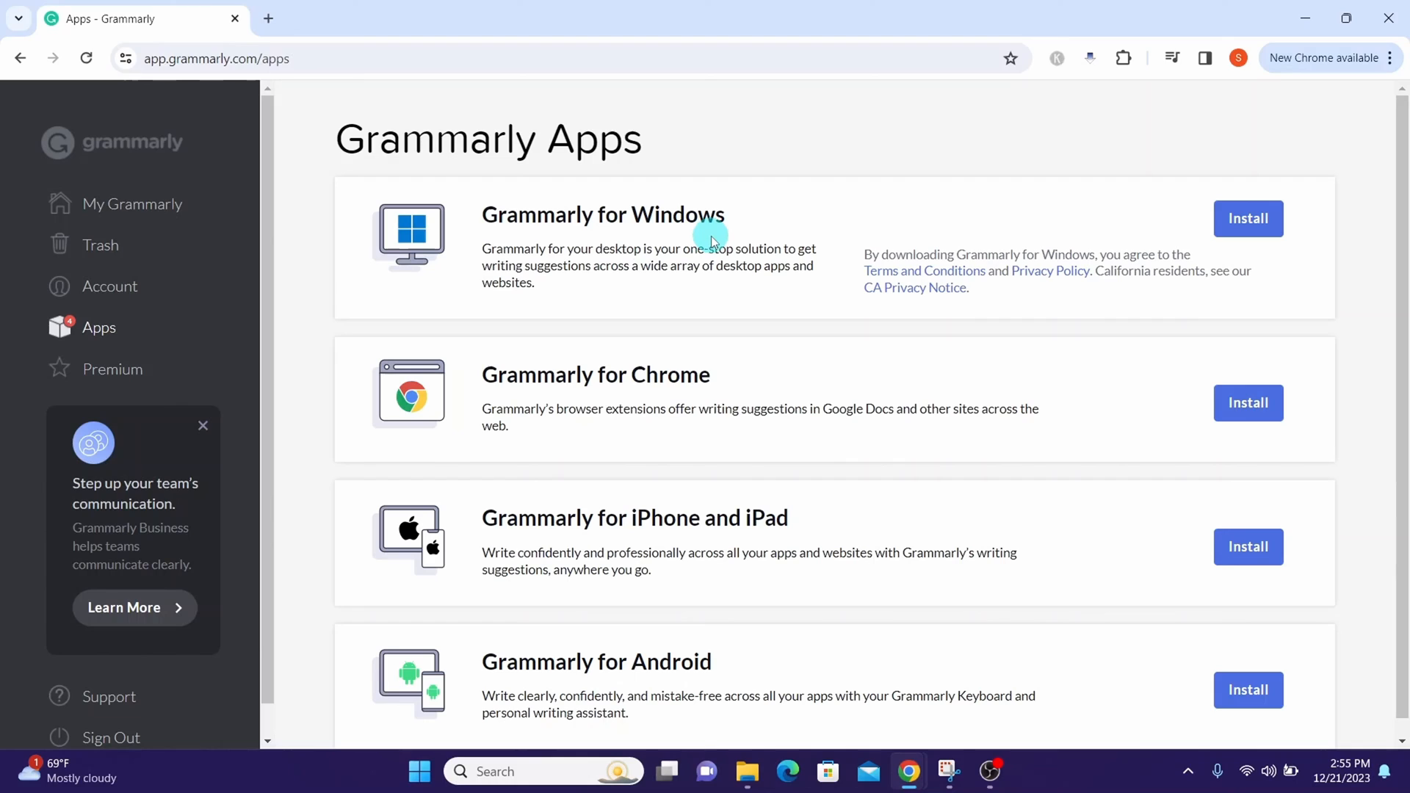
mouse_move(1061, 209)
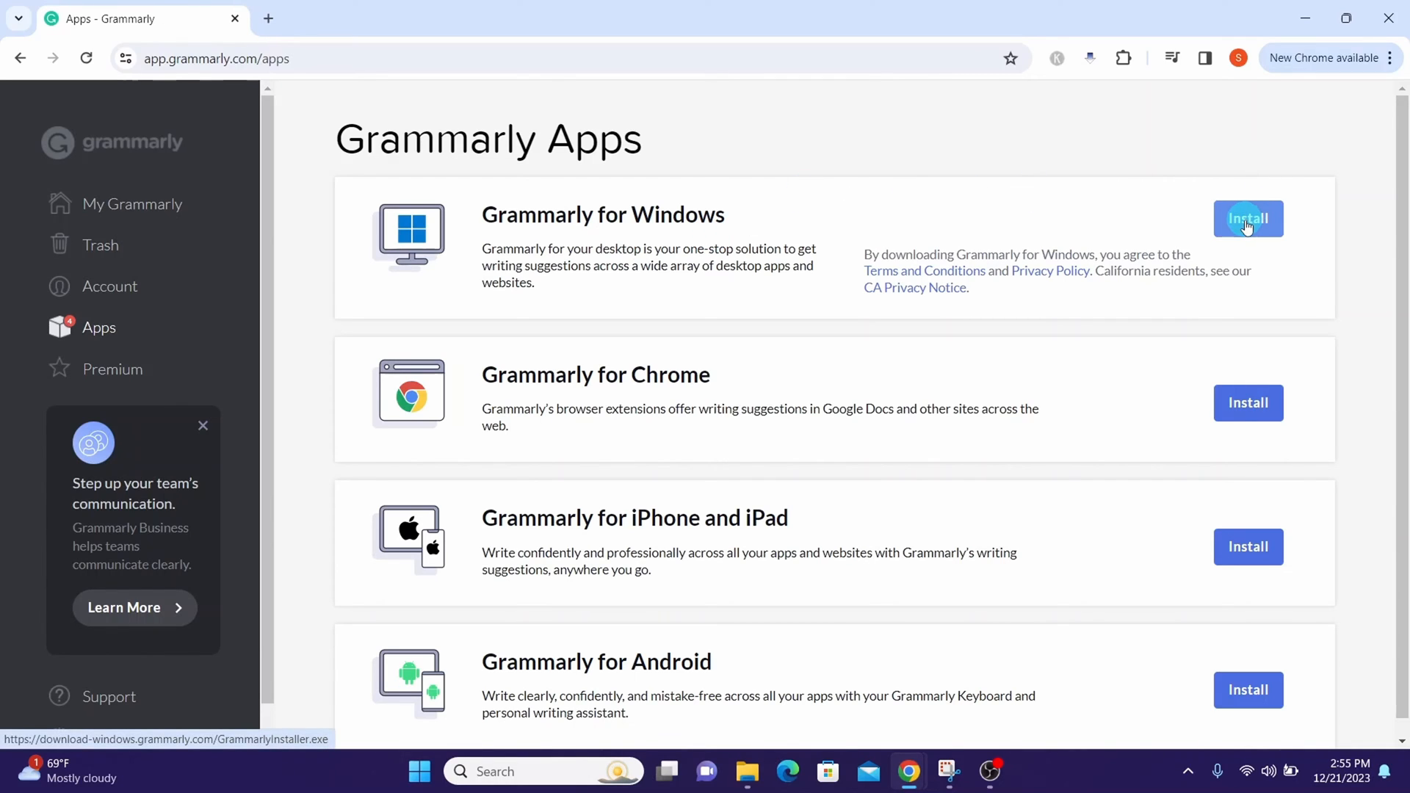
left_click(1248, 218)
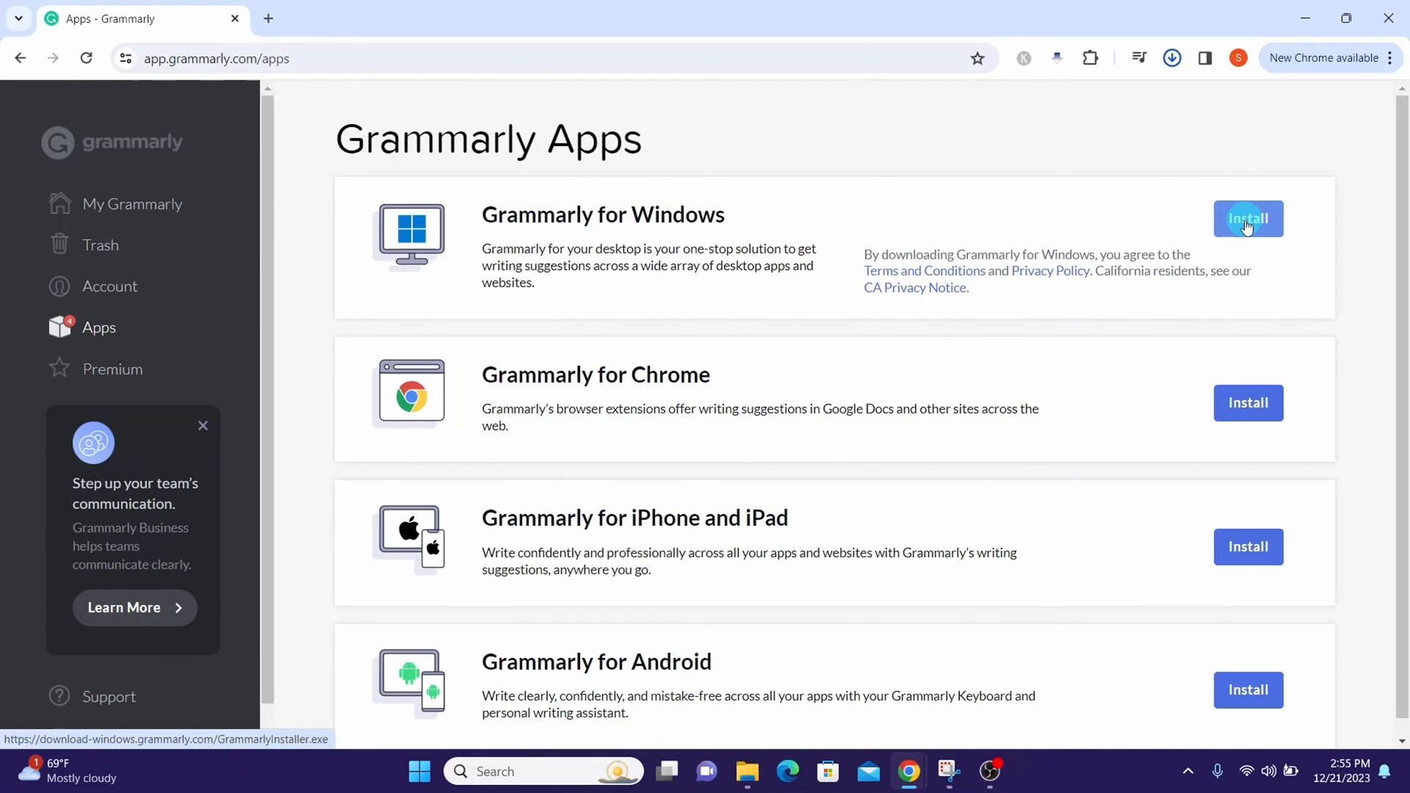
left_click(1172, 58)
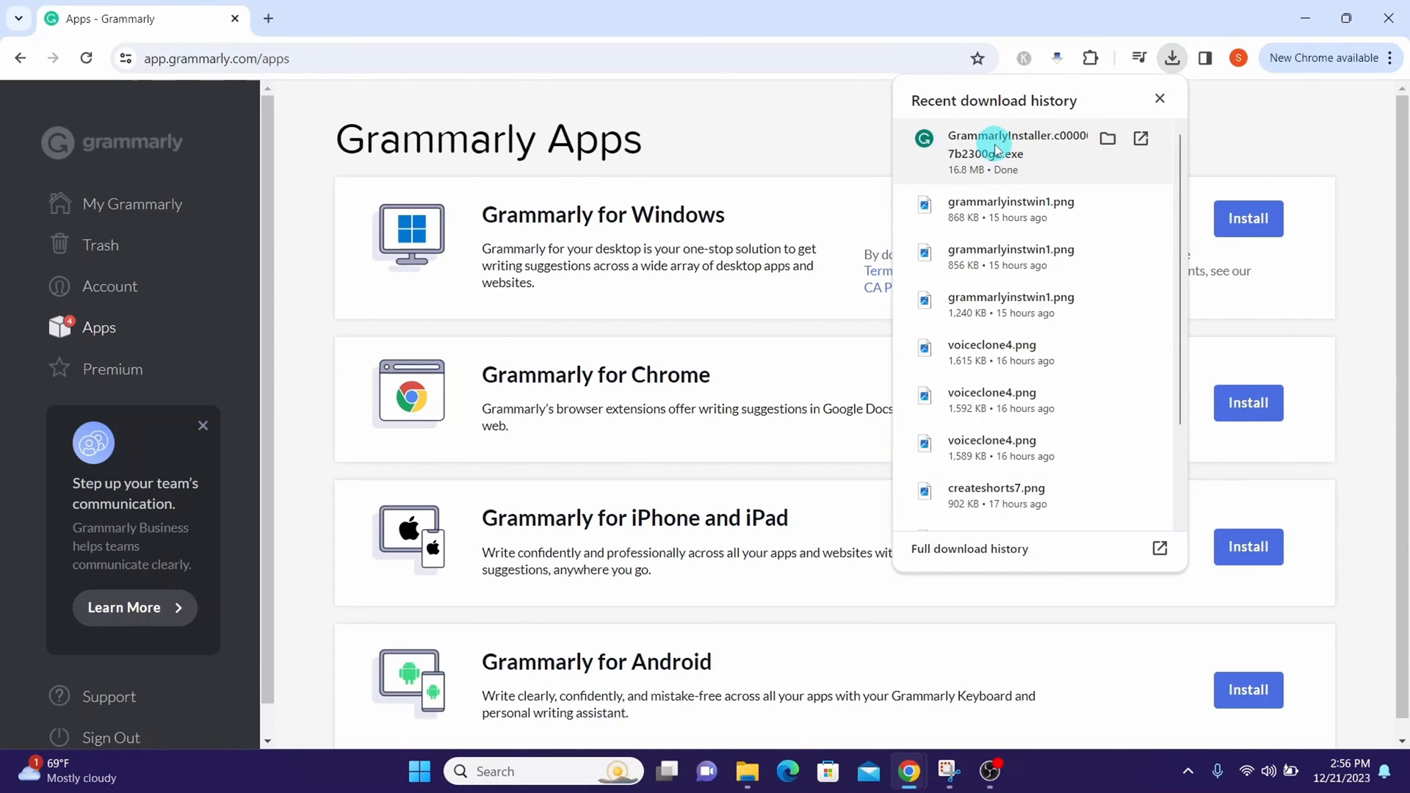
Step: Run the Grammarly installer, confirm desktop sign-in, and always allow the site to launch the app
left_click(1159, 98)
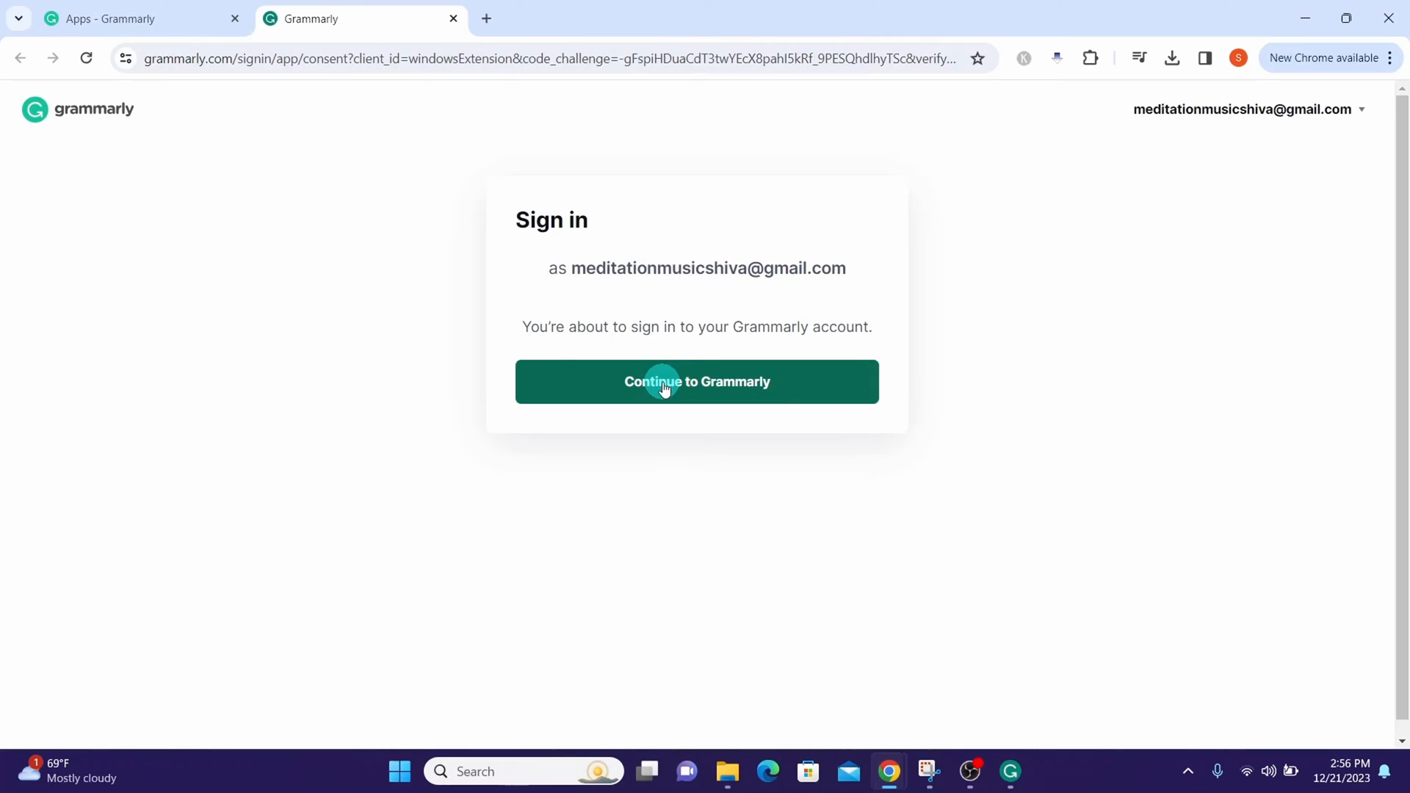
left_click(666, 381)
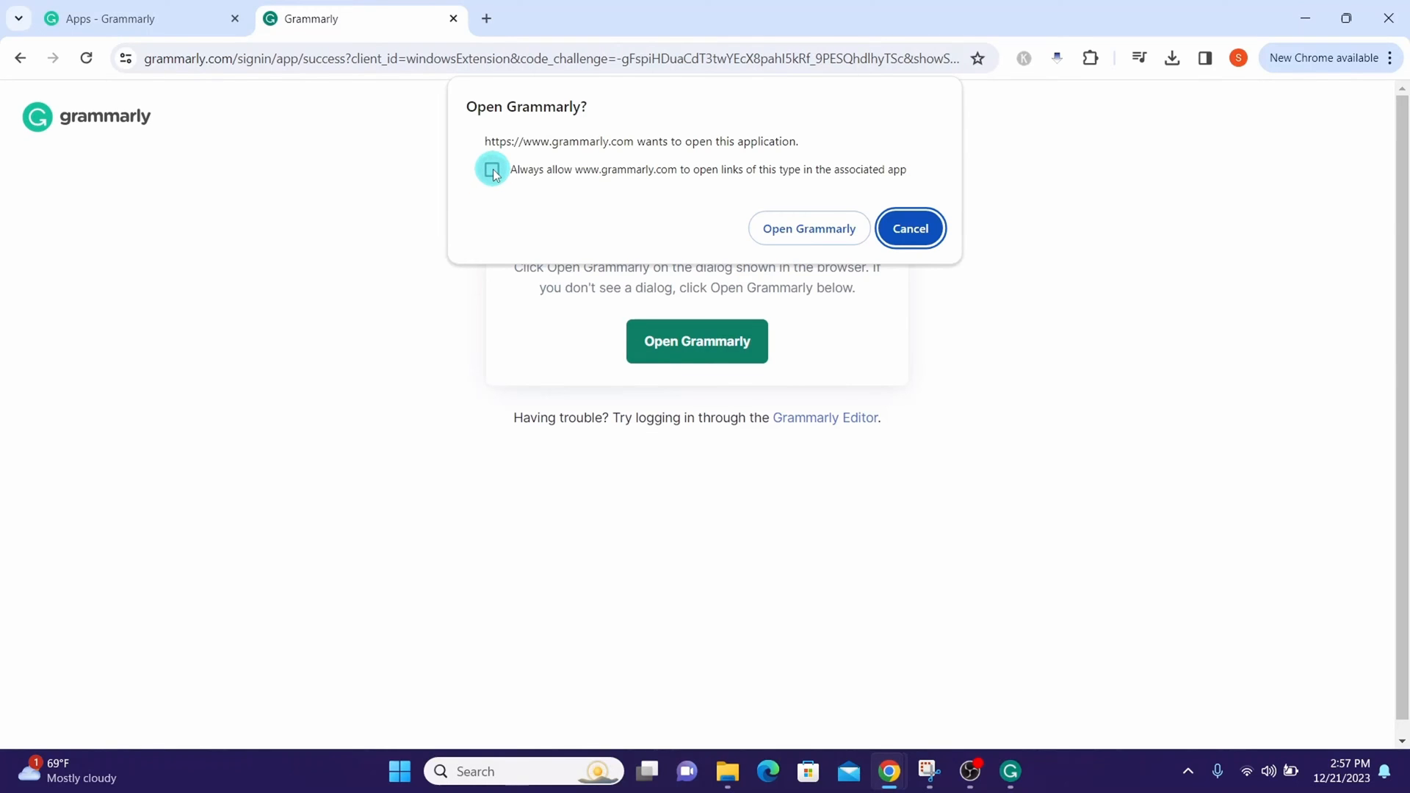
left_click(492, 169)
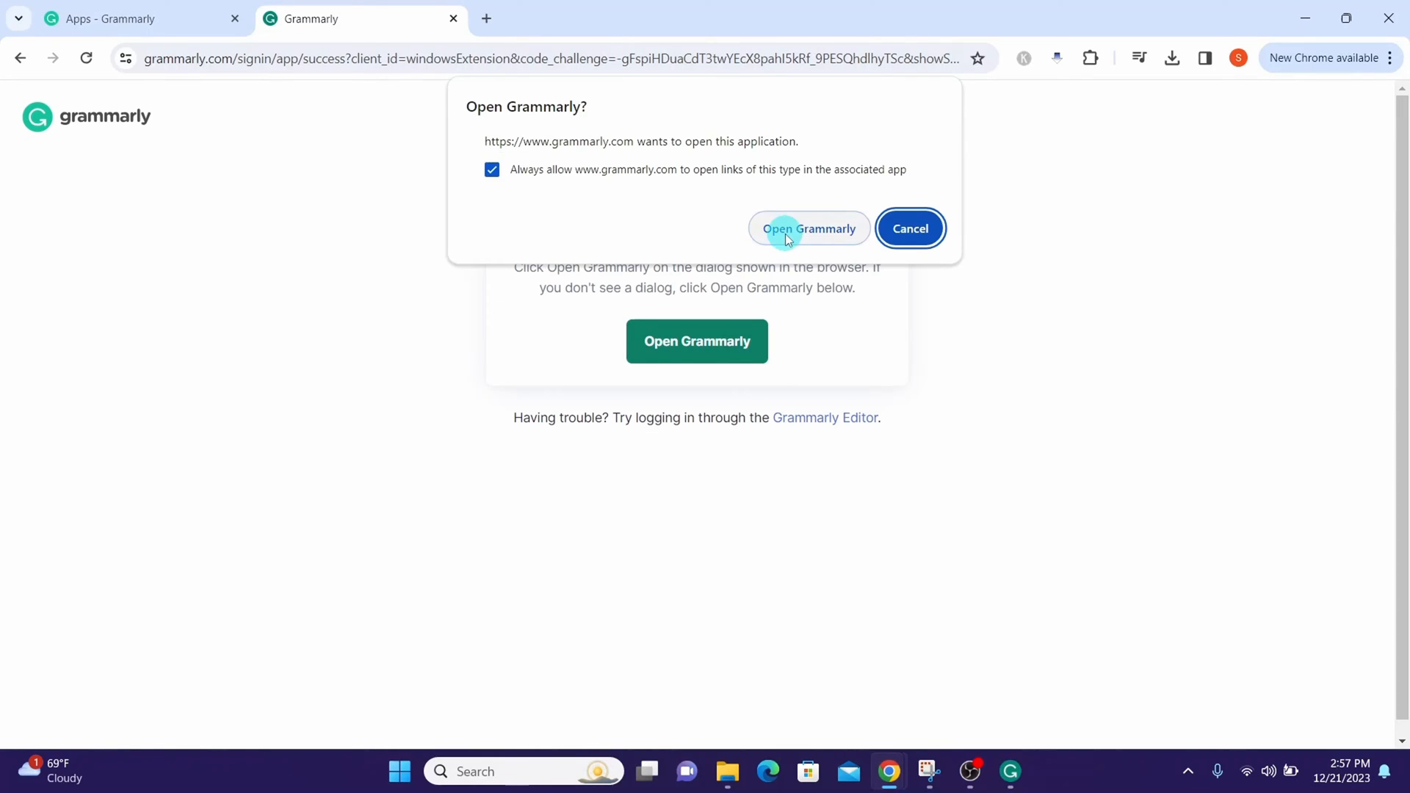
left_click(789, 235)
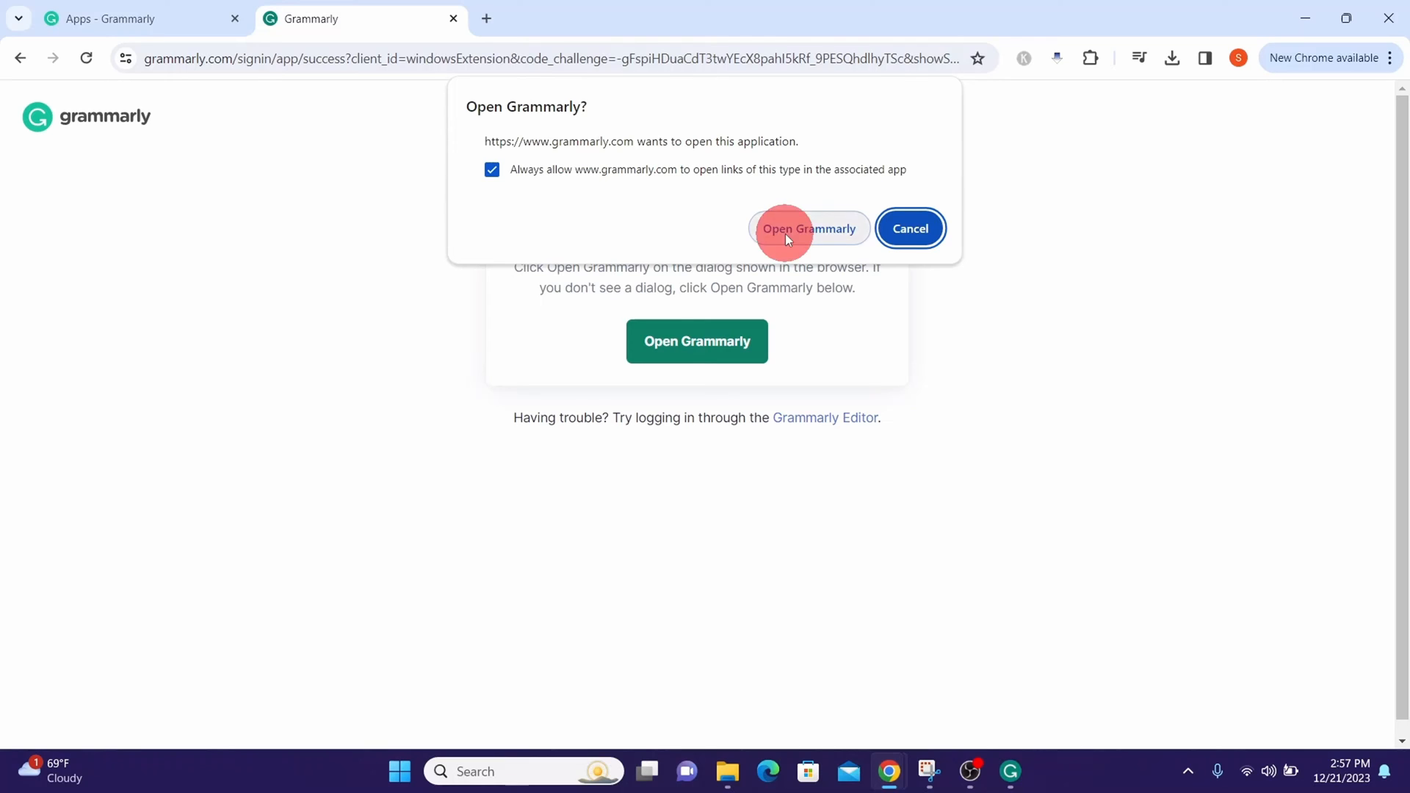
left_click(809, 228)
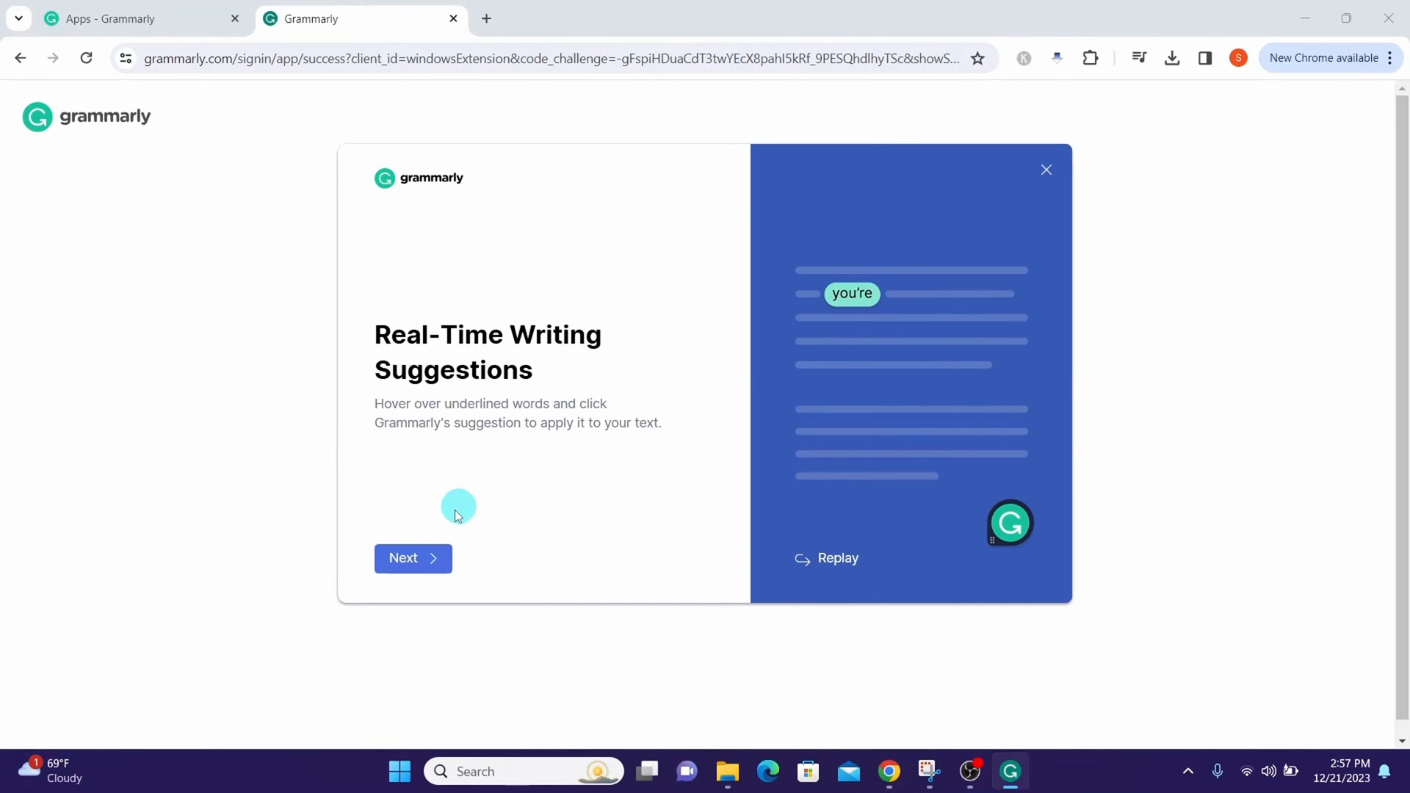
Step: Advance through the onboarding slides and continue on the free plan
left_click(405, 559)
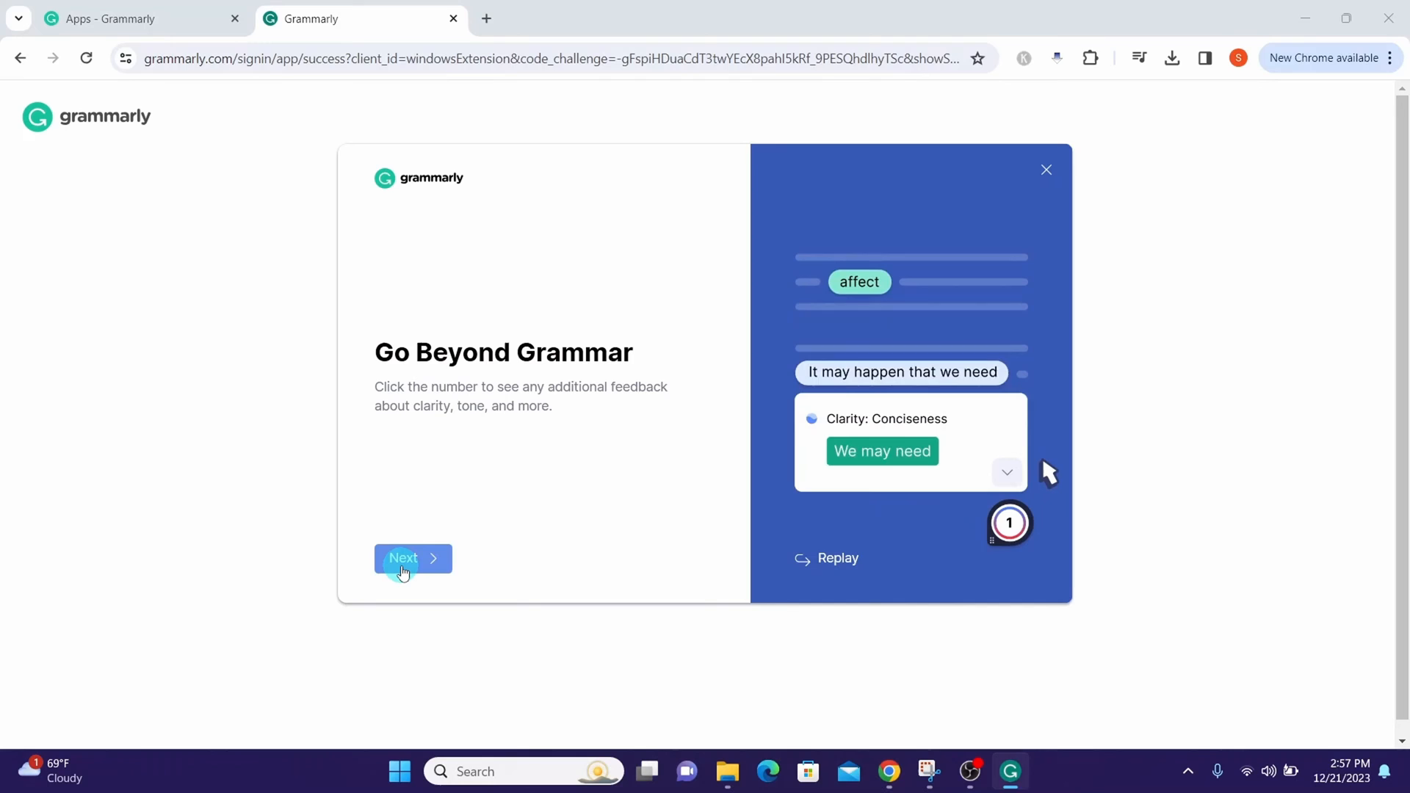
left_click(413, 559)
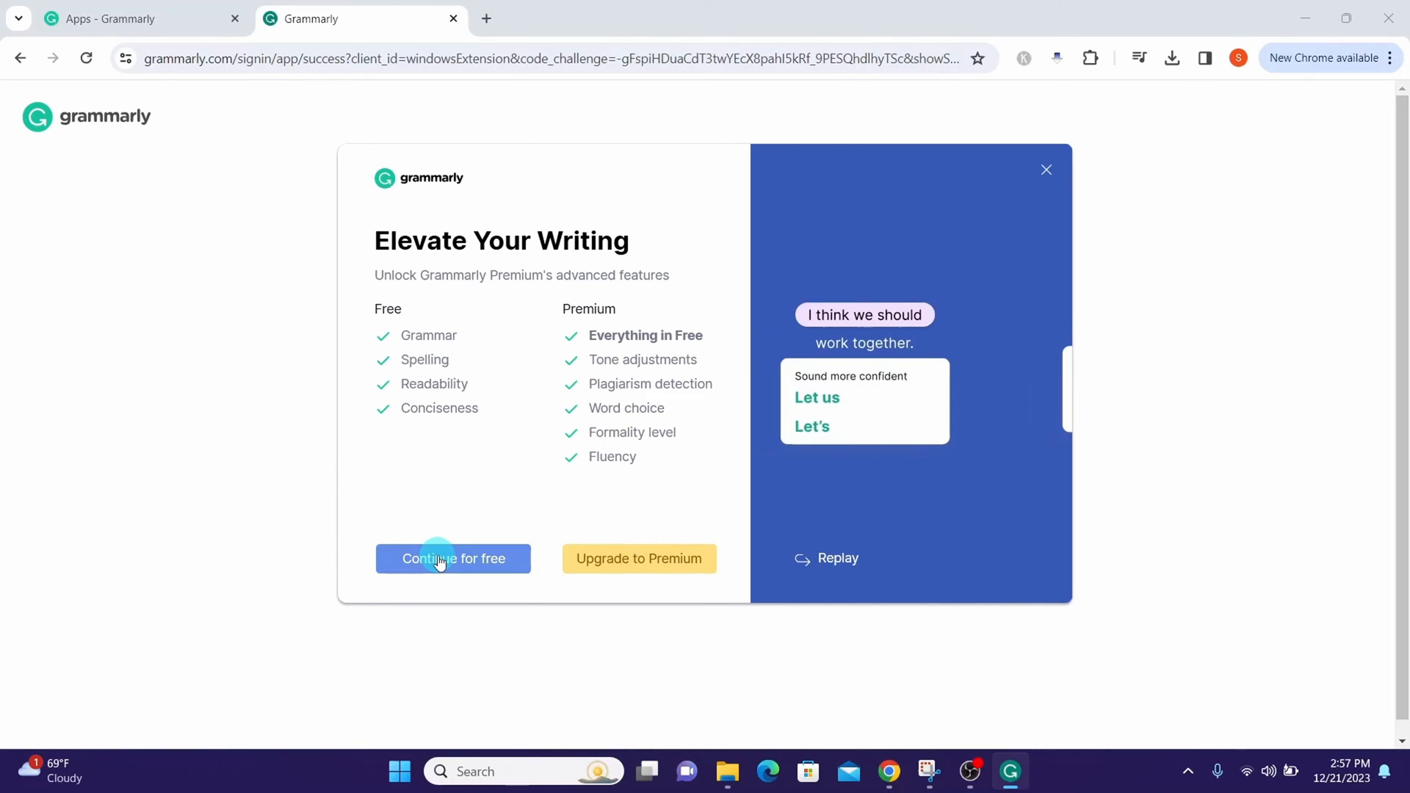
left_click(453, 559)
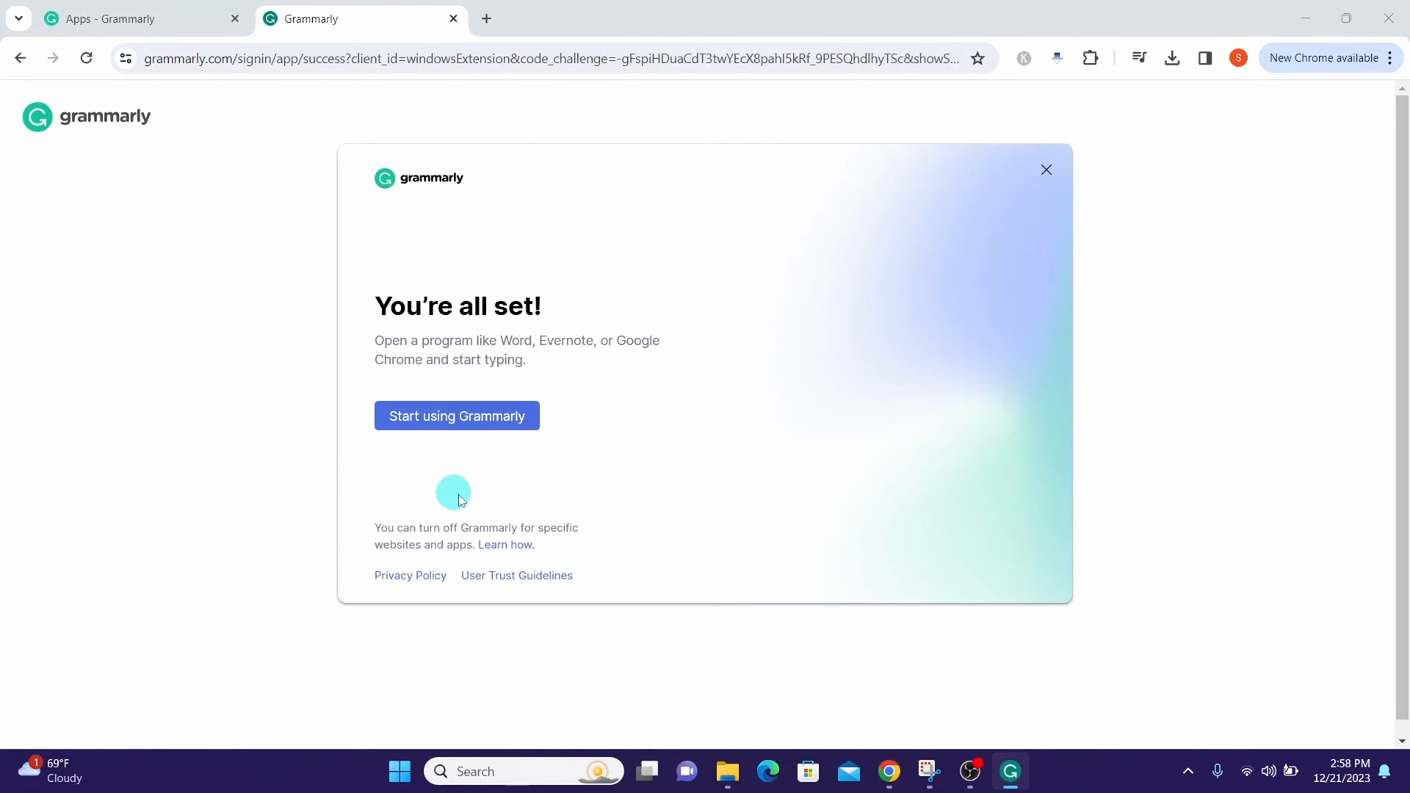
mouse_move(475, 503)
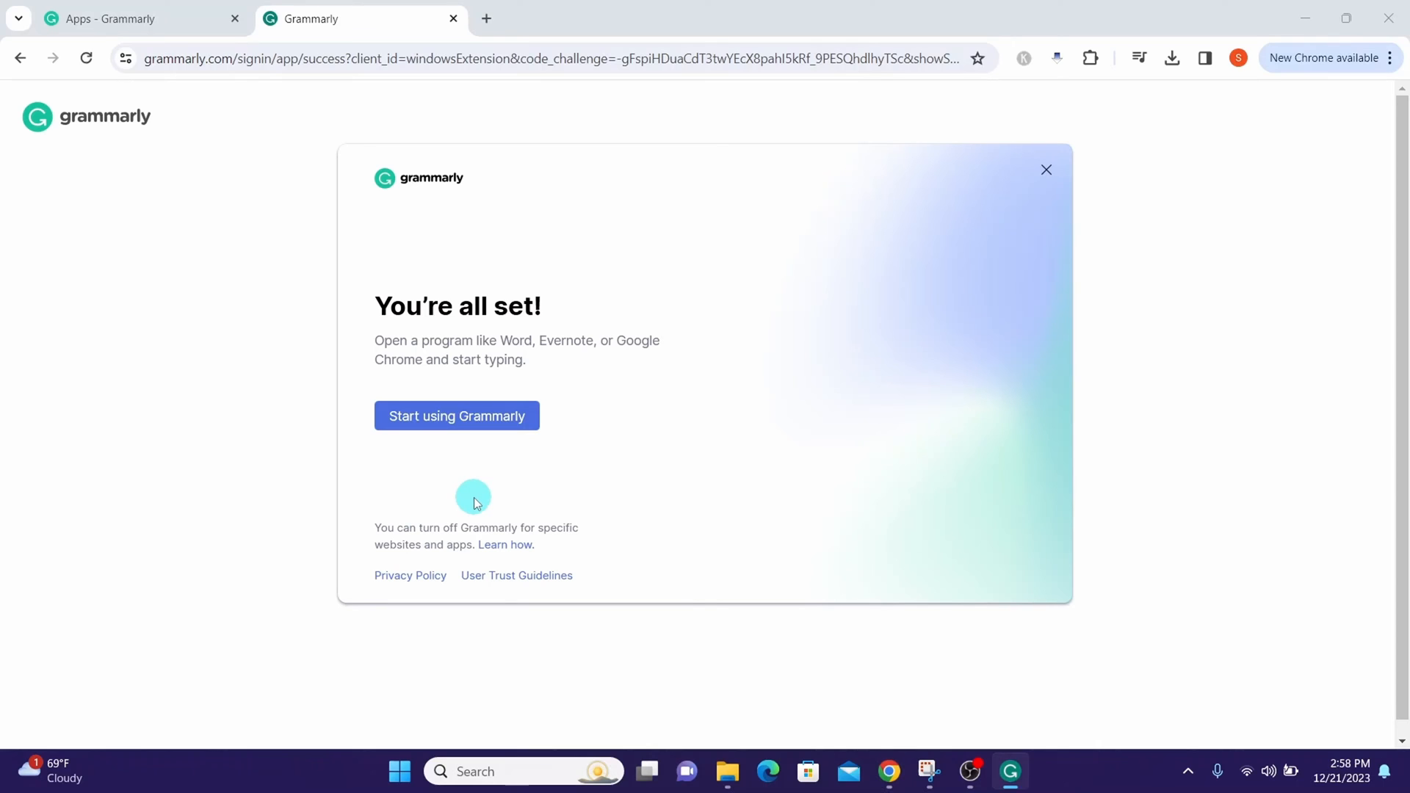
mouse_move(414, 423)
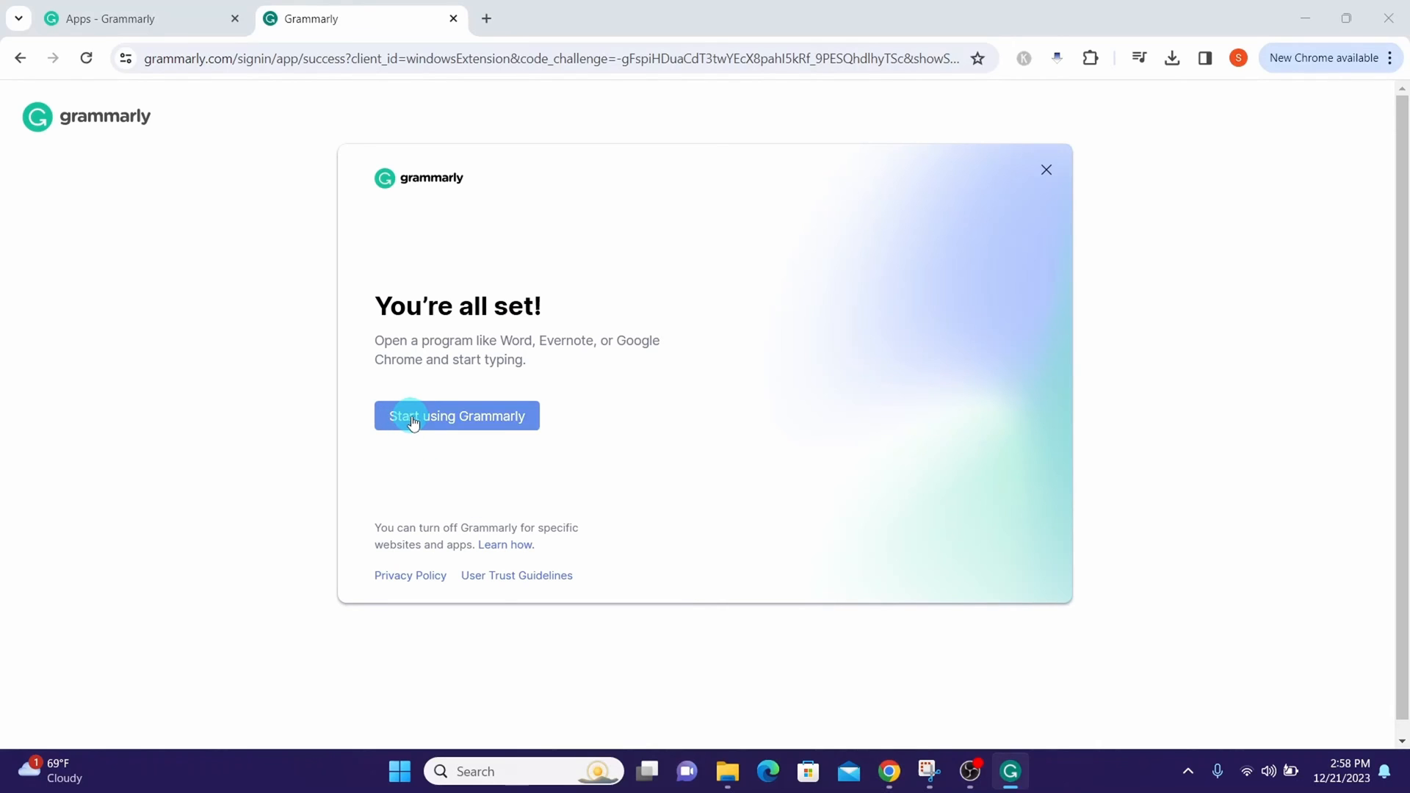
Step: Start using Grammarly and accept the default writing goals with Done
left_click(457, 416)
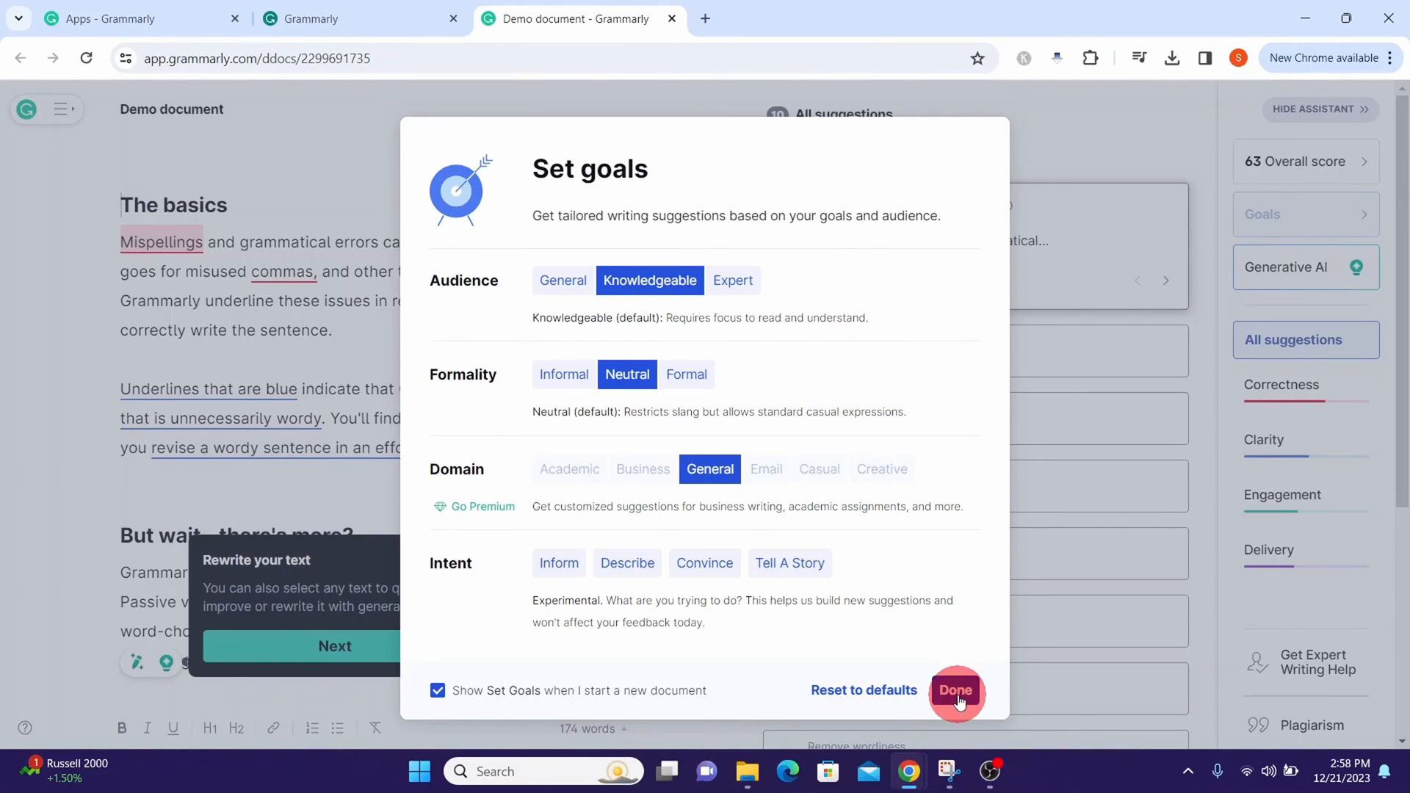
left_click(956, 689)
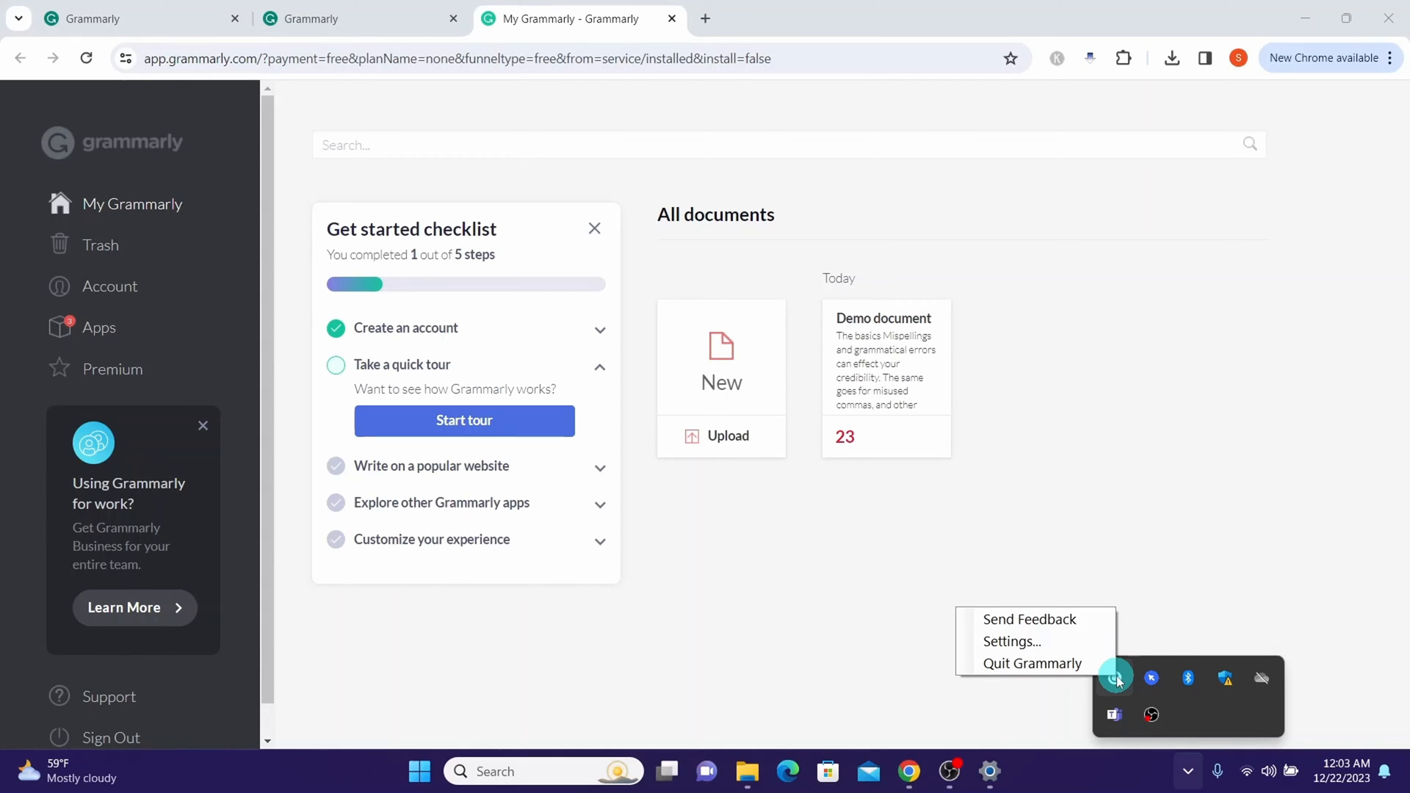
Step: Open Grammarly for Windows Settings, scroll Customization down to Shortcuts, and view Block List
left_click(1005, 645)
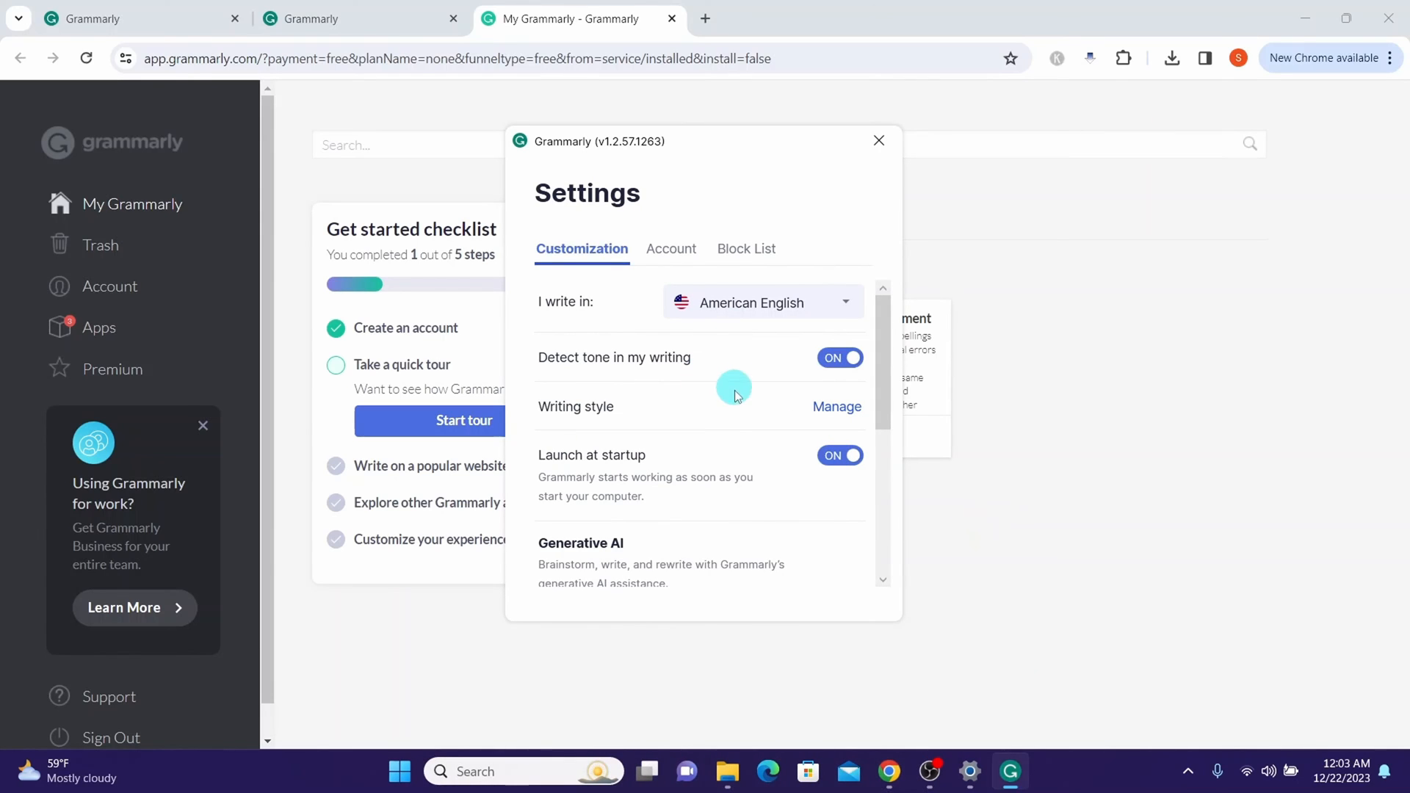
mouse_move(739, 406)
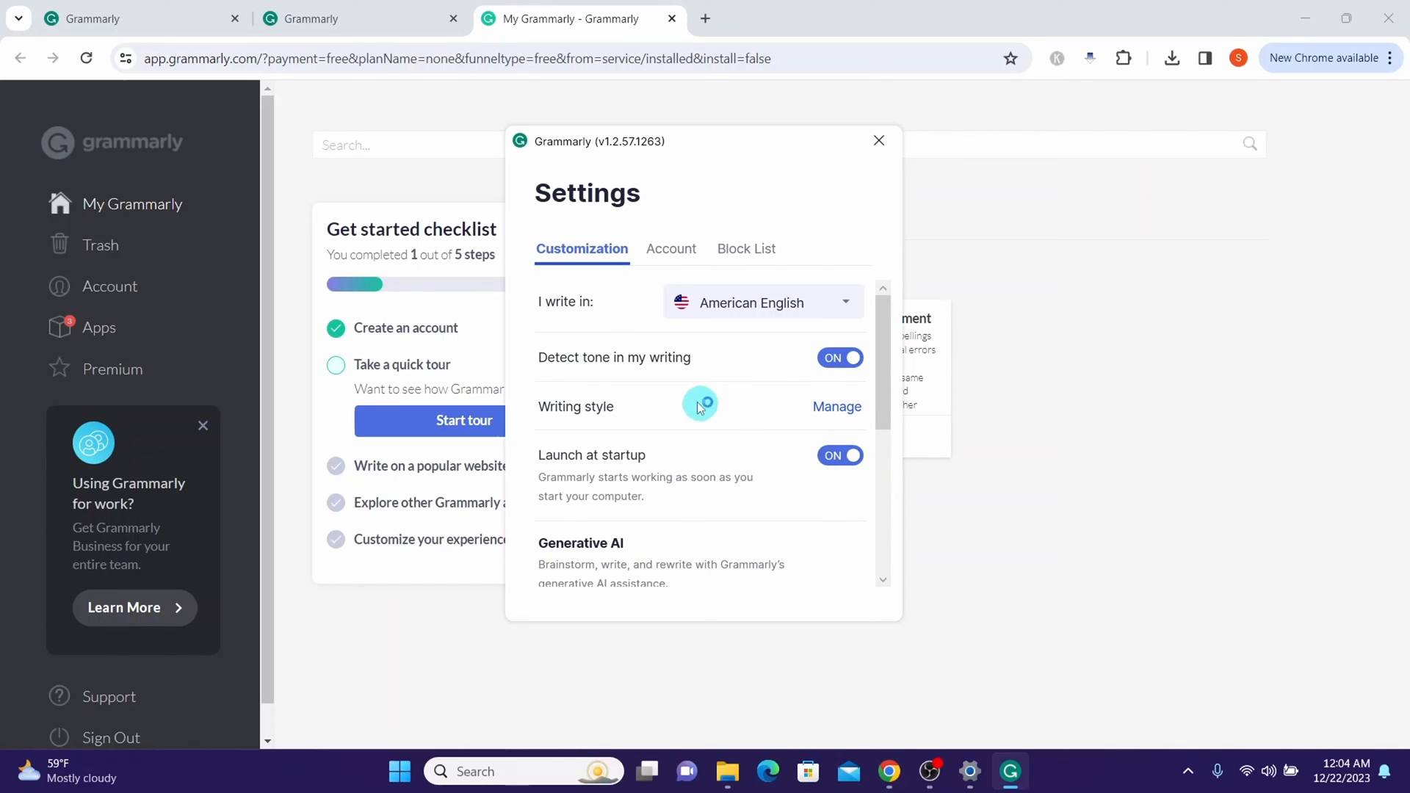
mouse_move(703, 377)
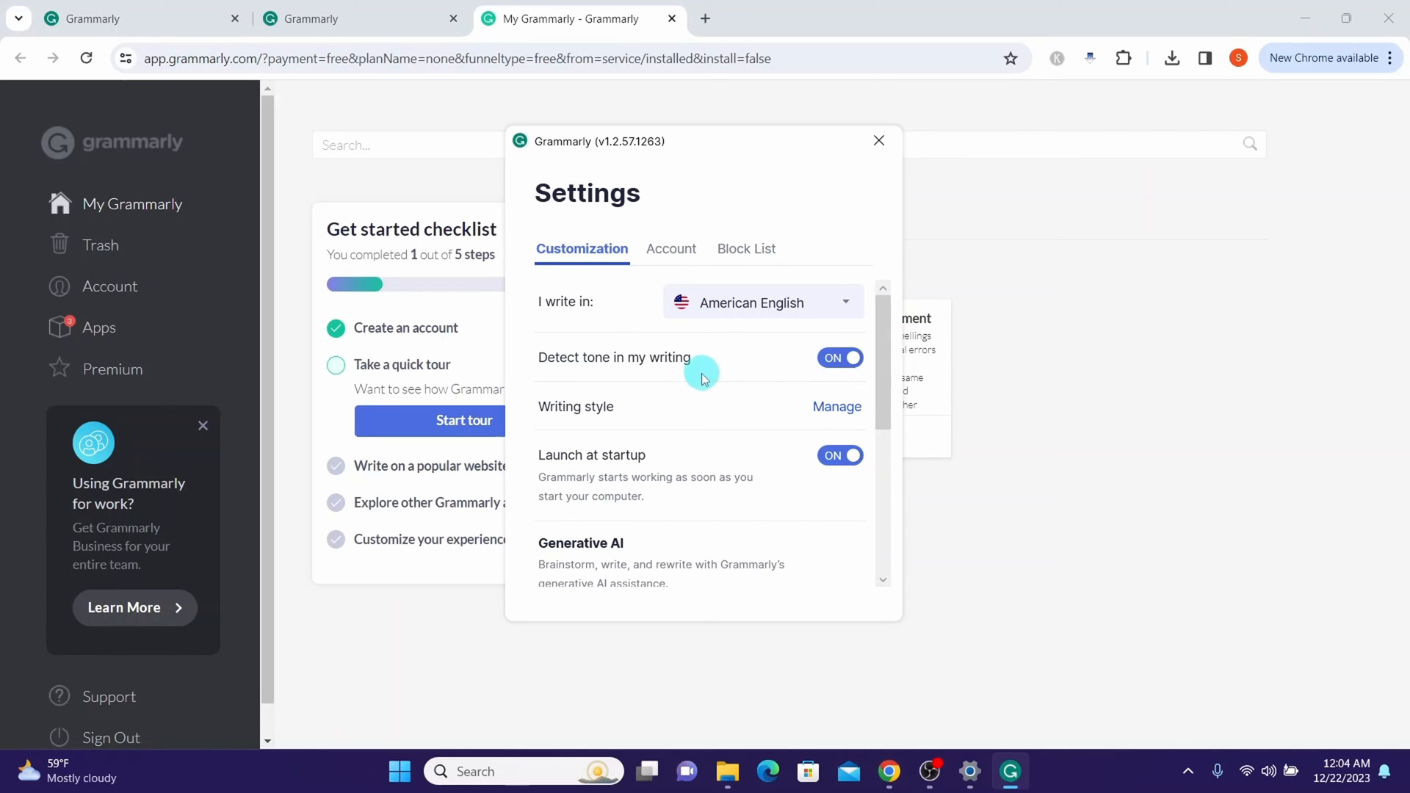
mouse_move(746, 406)
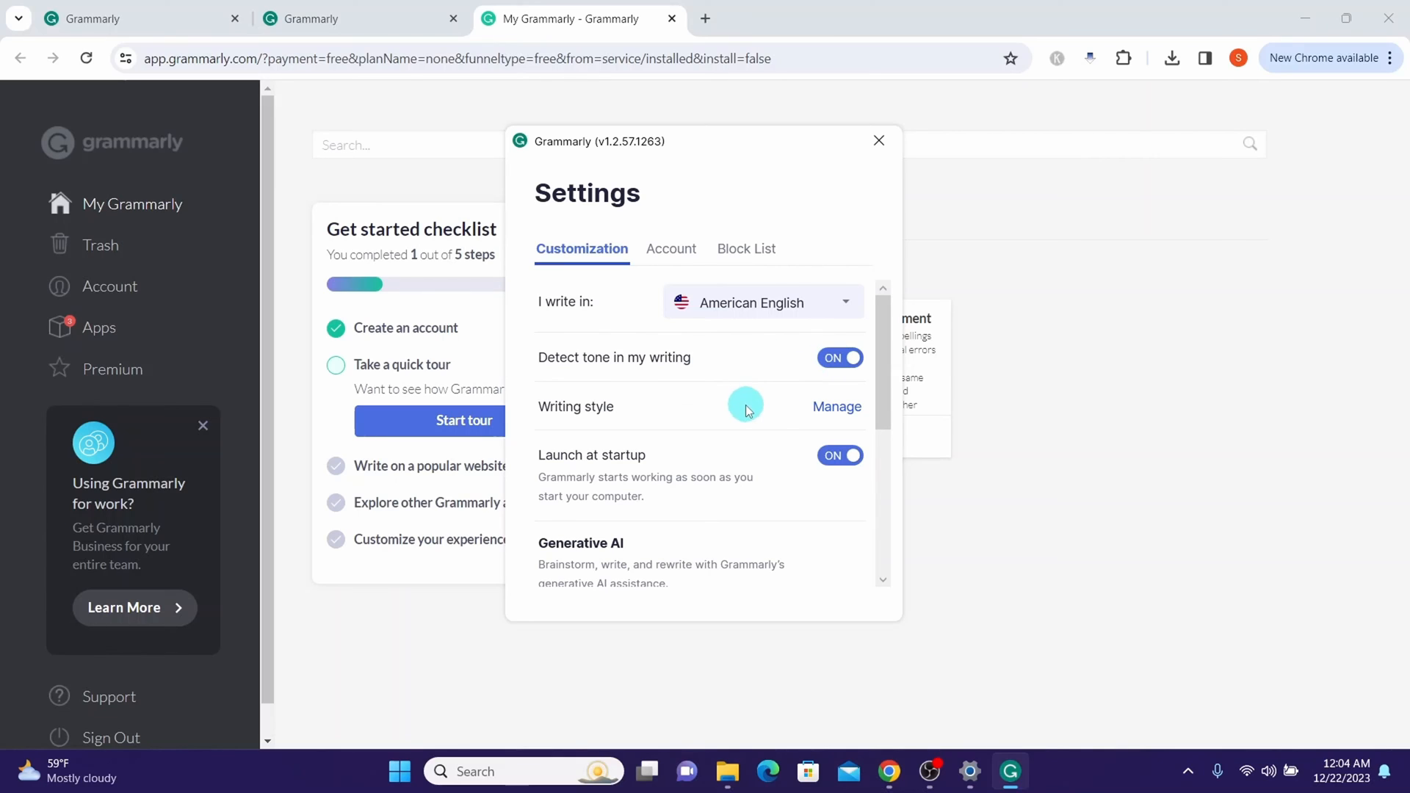
mouse_move(677, 421)
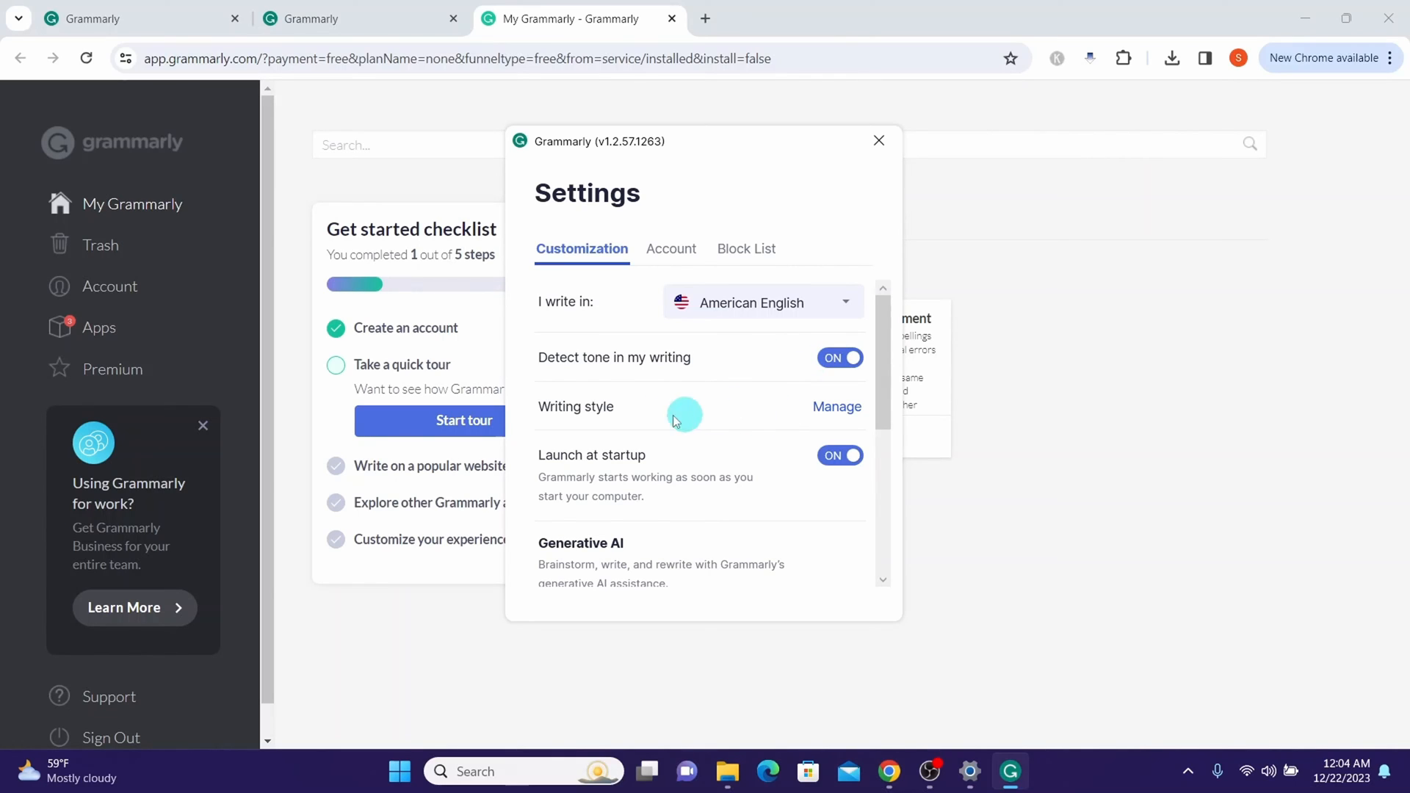
mouse_move(807, 421)
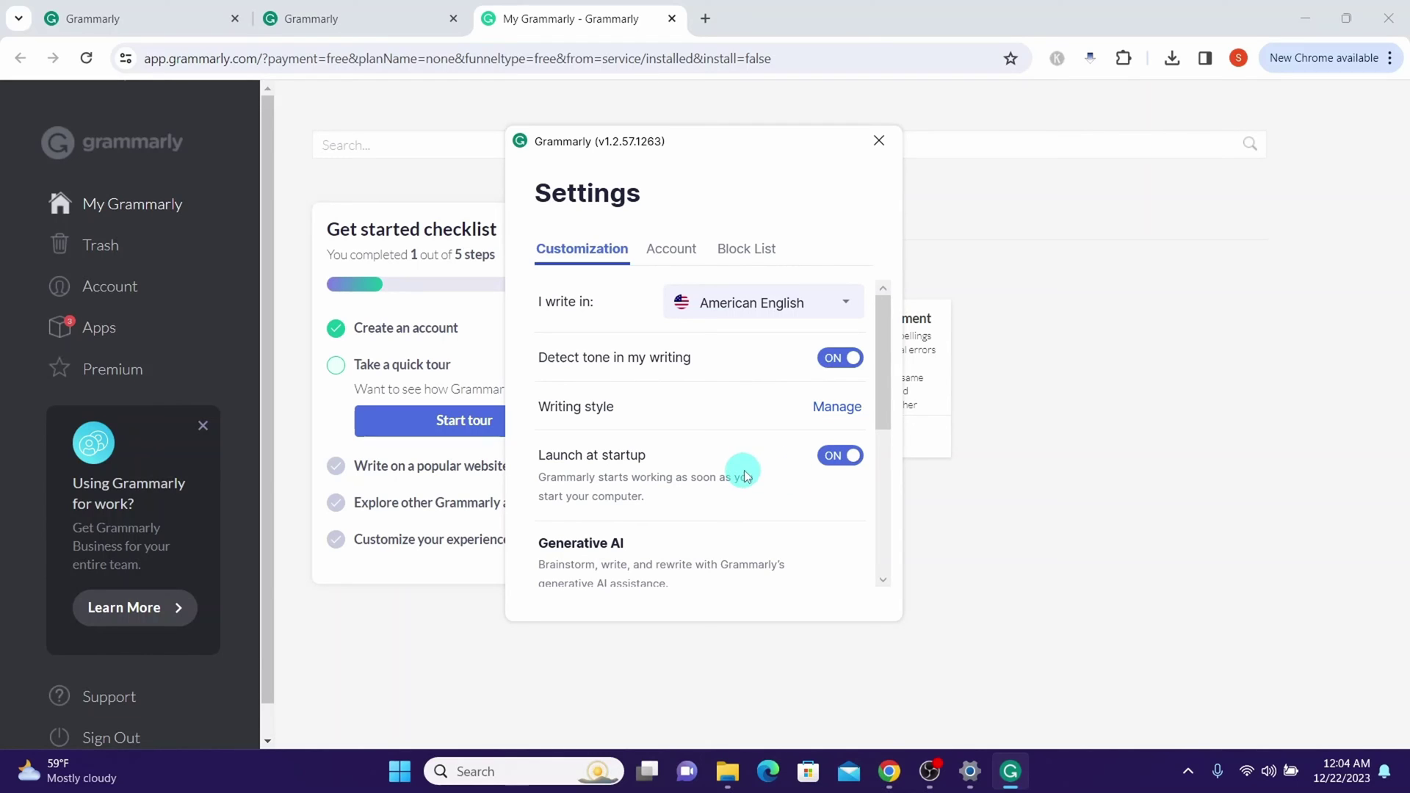
mouse_move(822, 475)
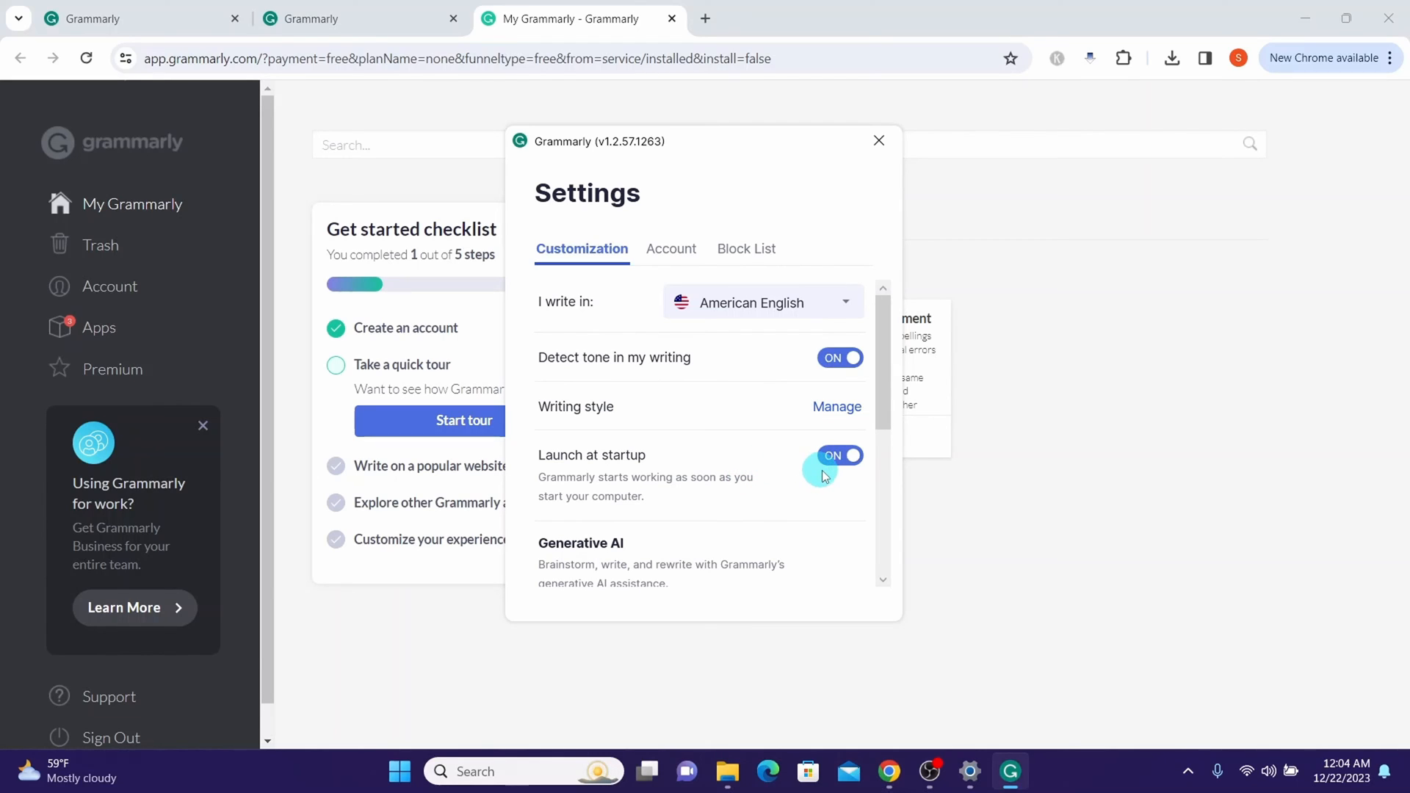
mouse_move(642, 472)
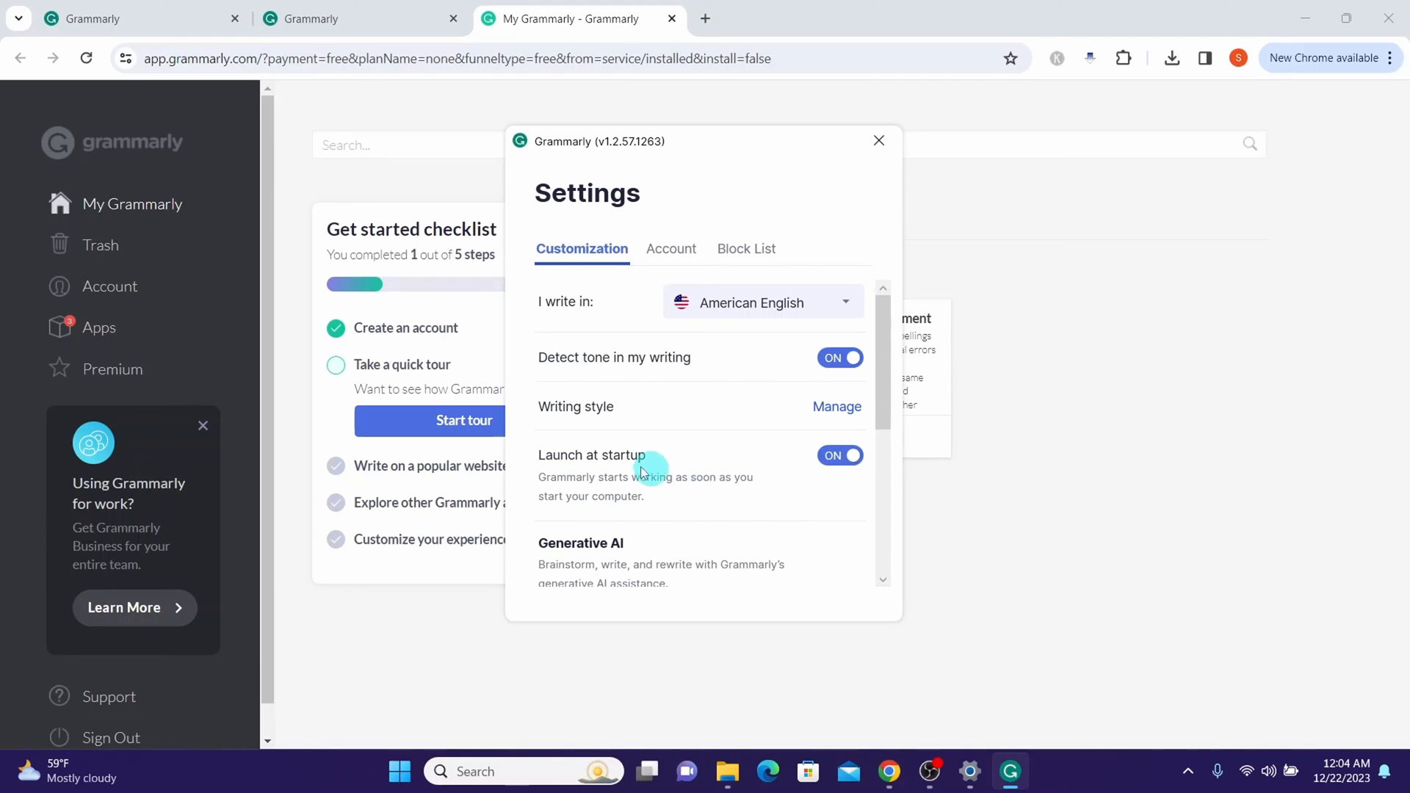
scroll("down", 3)
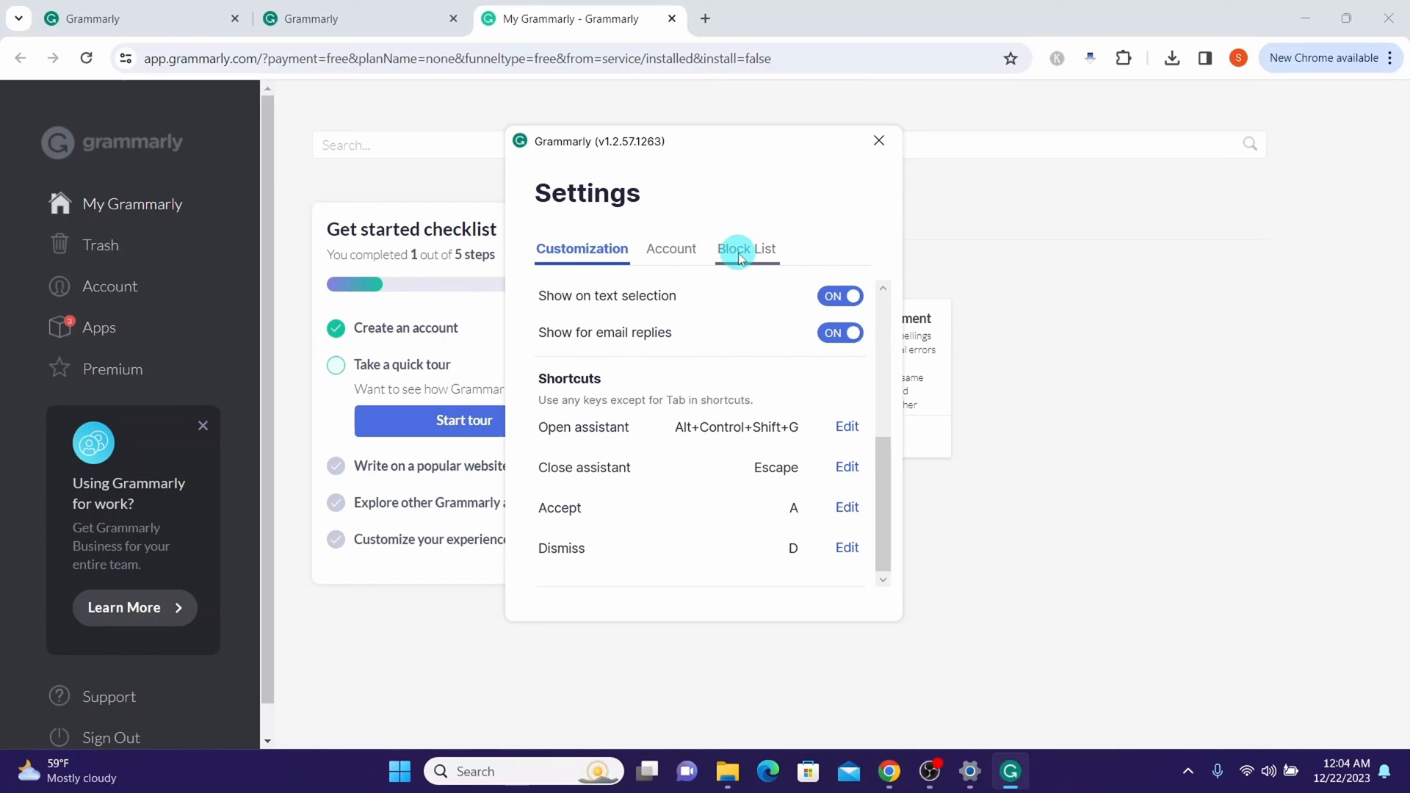
left_click(740, 249)
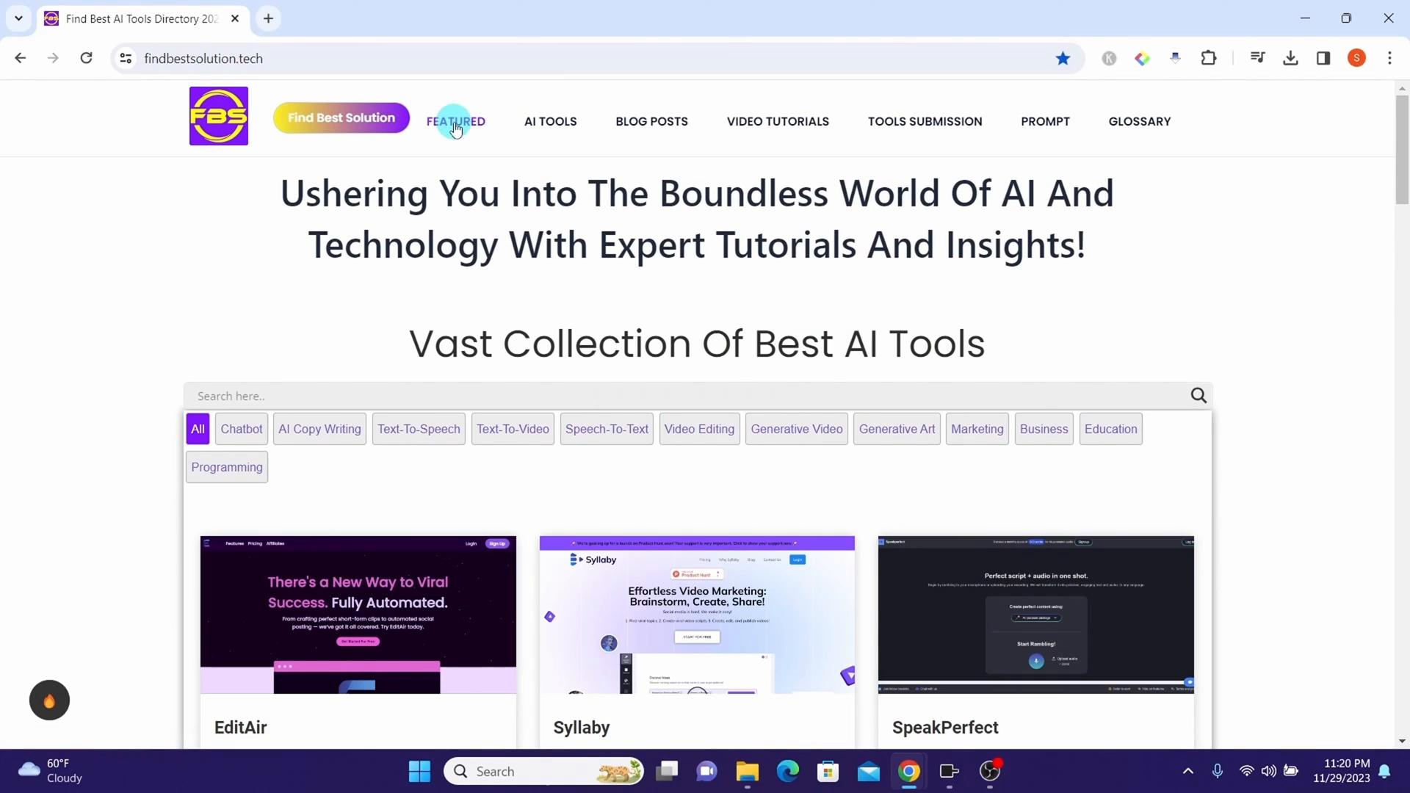
Step: Visit findbestsolution.tech's AI Tools page, then its Video Tutorials page
left_click(558, 122)
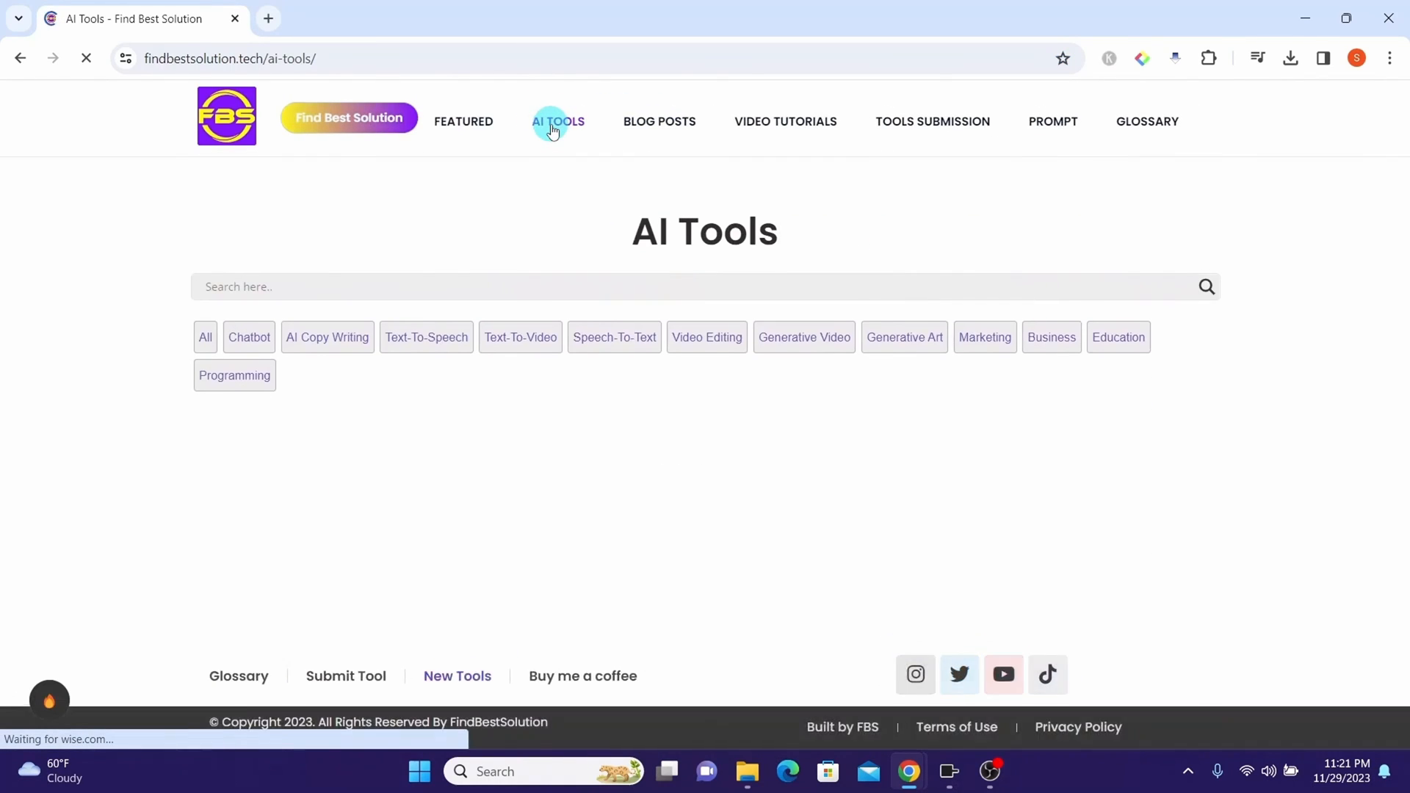
left_click(786, 121)
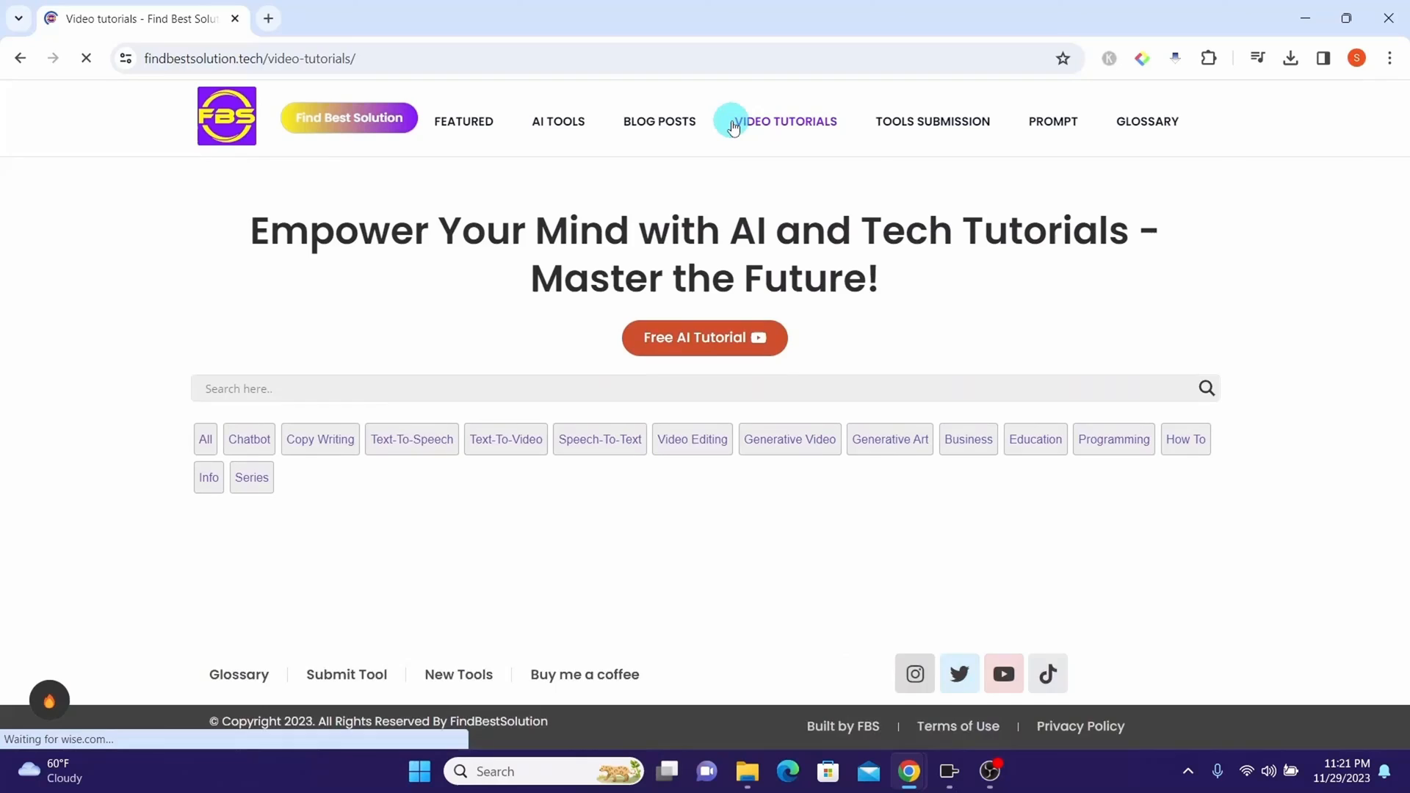